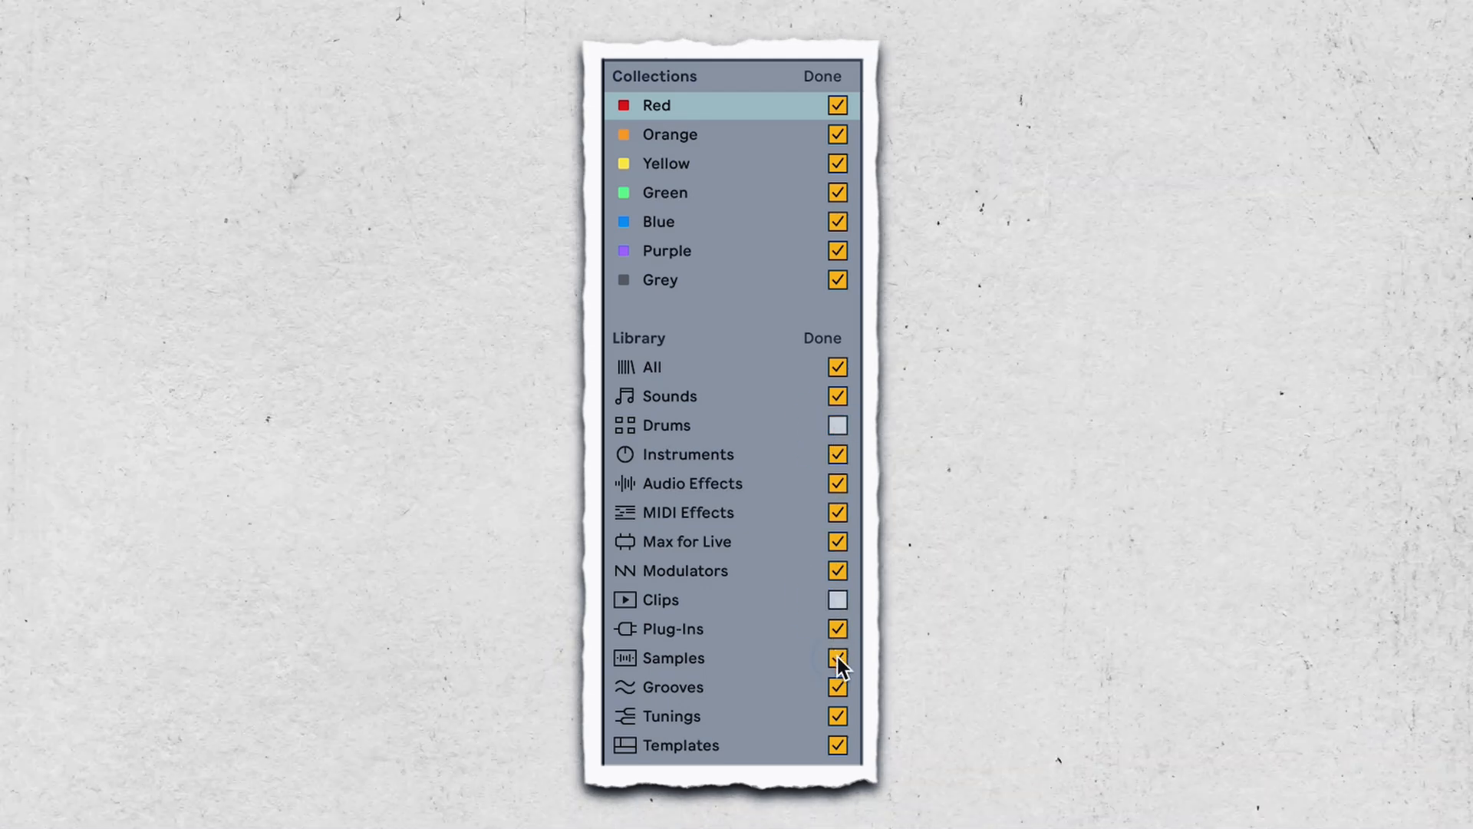
Step: Confirm the sidebar edit so Drums, Clips, Samples, Grooves, Tunings and Templates stay hidden
click(820, 77)
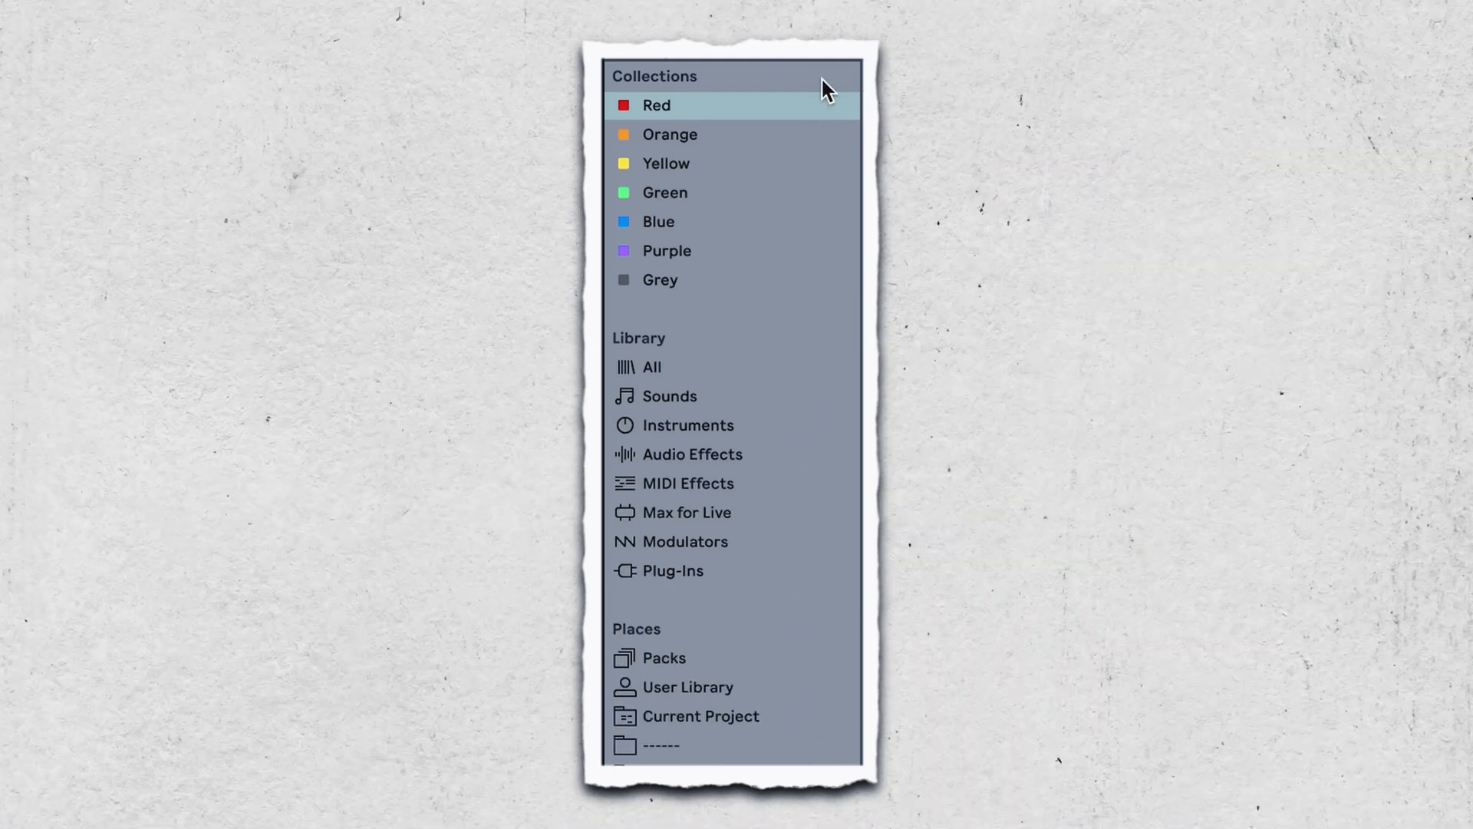
Step: Search the browser for 'pro q', then refine to 'saturn' and 'spiff' plug-in names
click(650, 366)
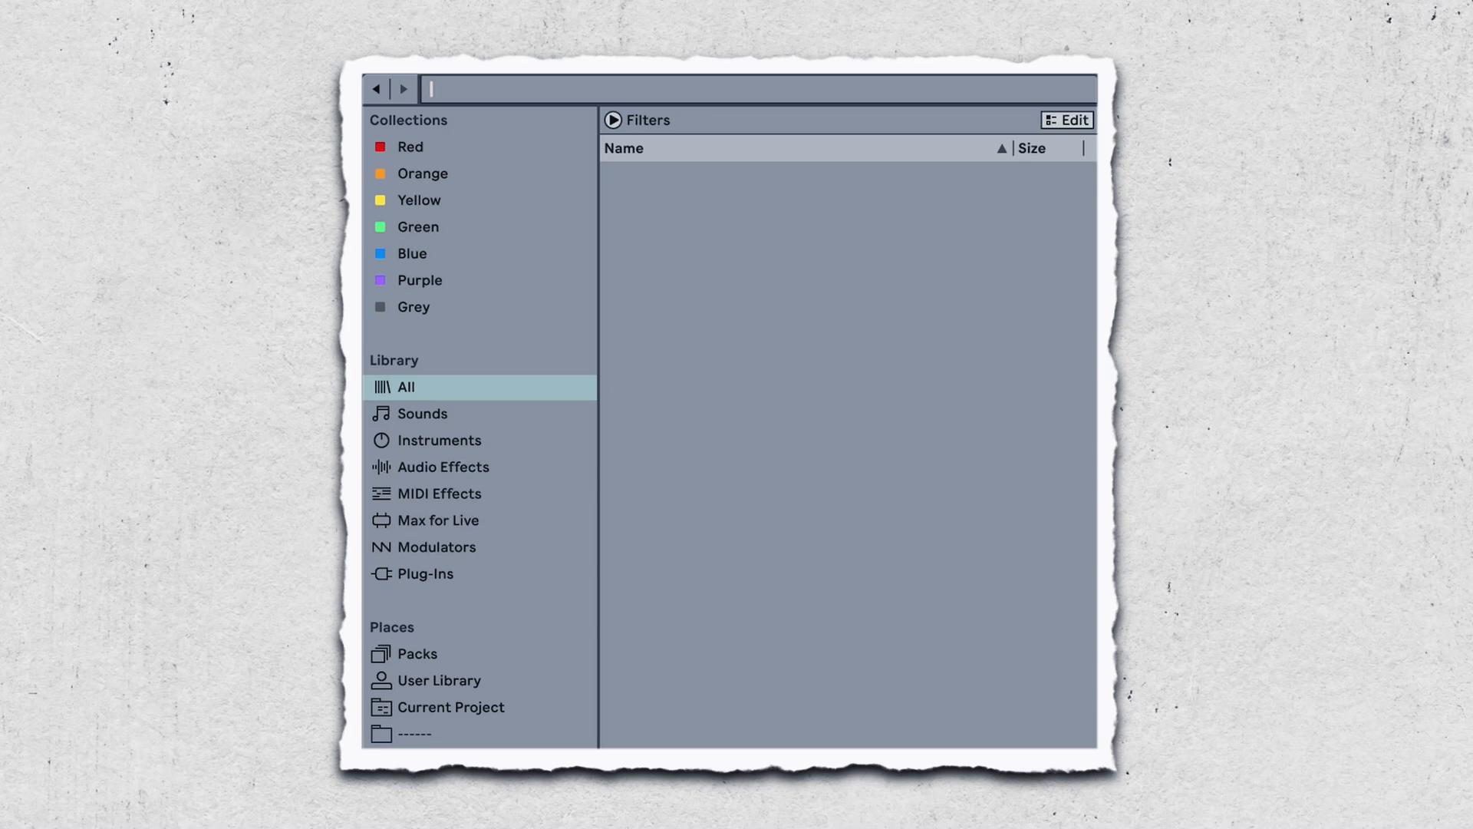
text(pro q)
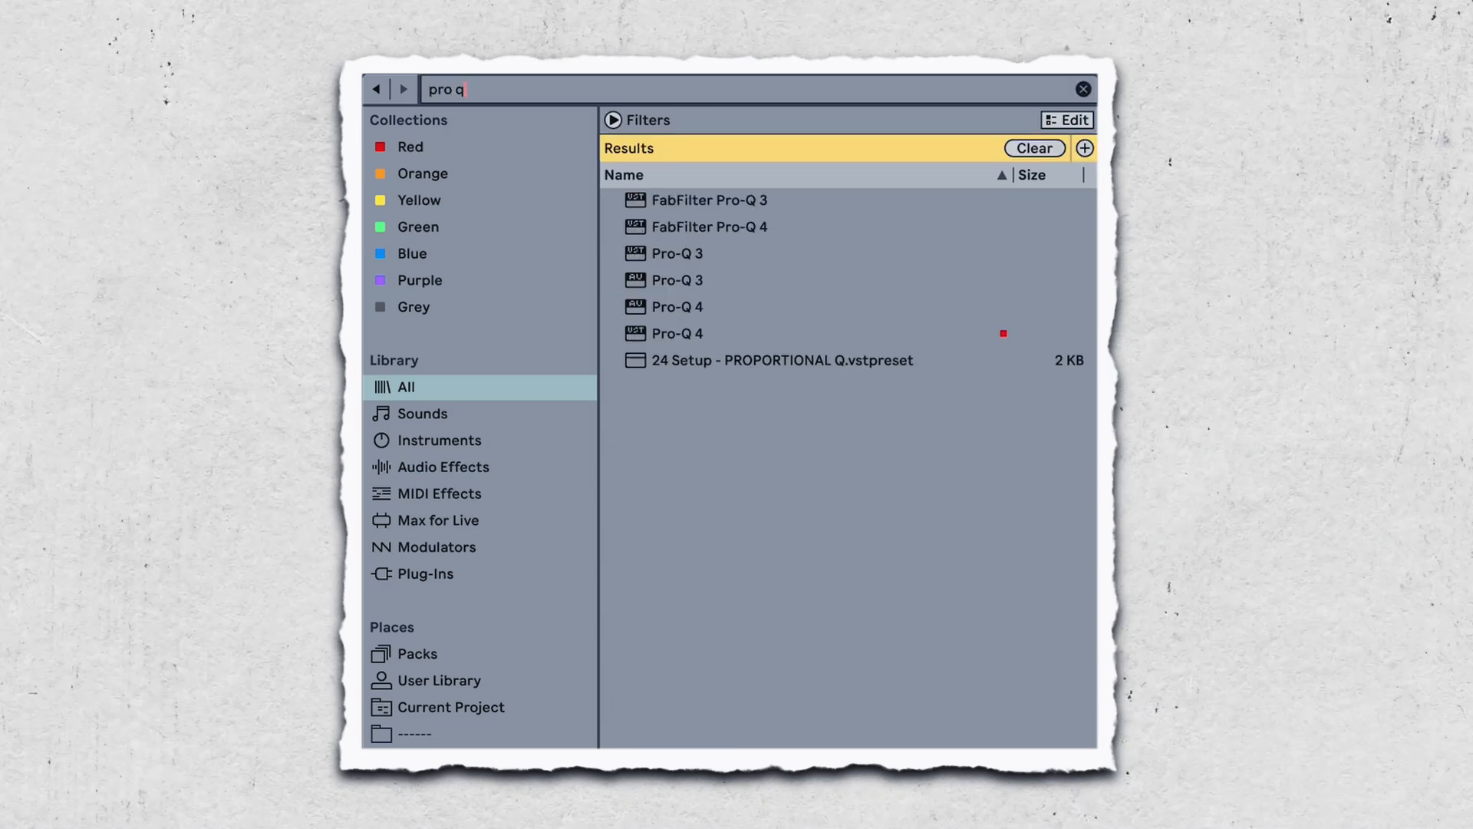
key(Backspace)
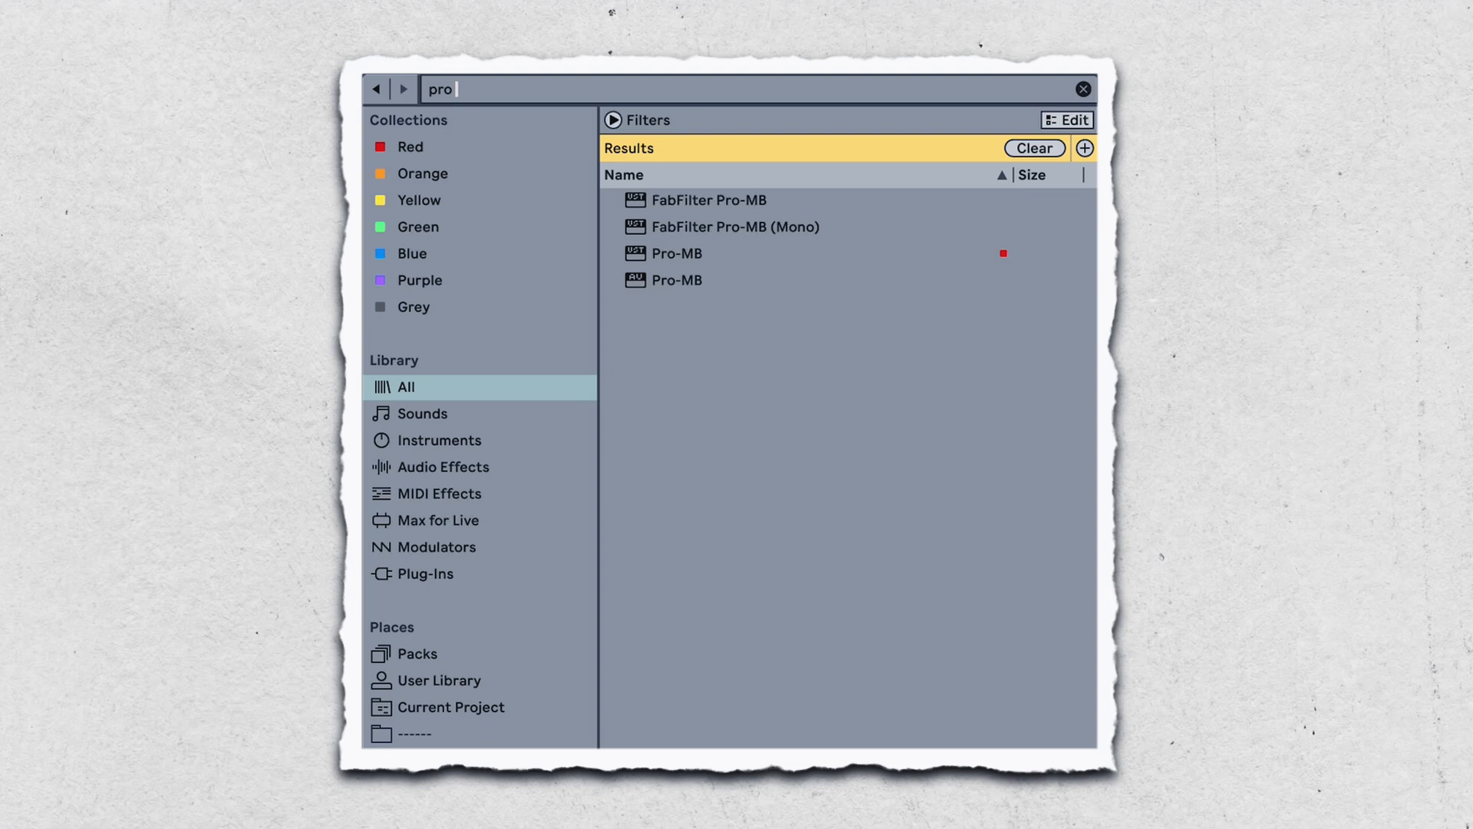
key(Backspace)
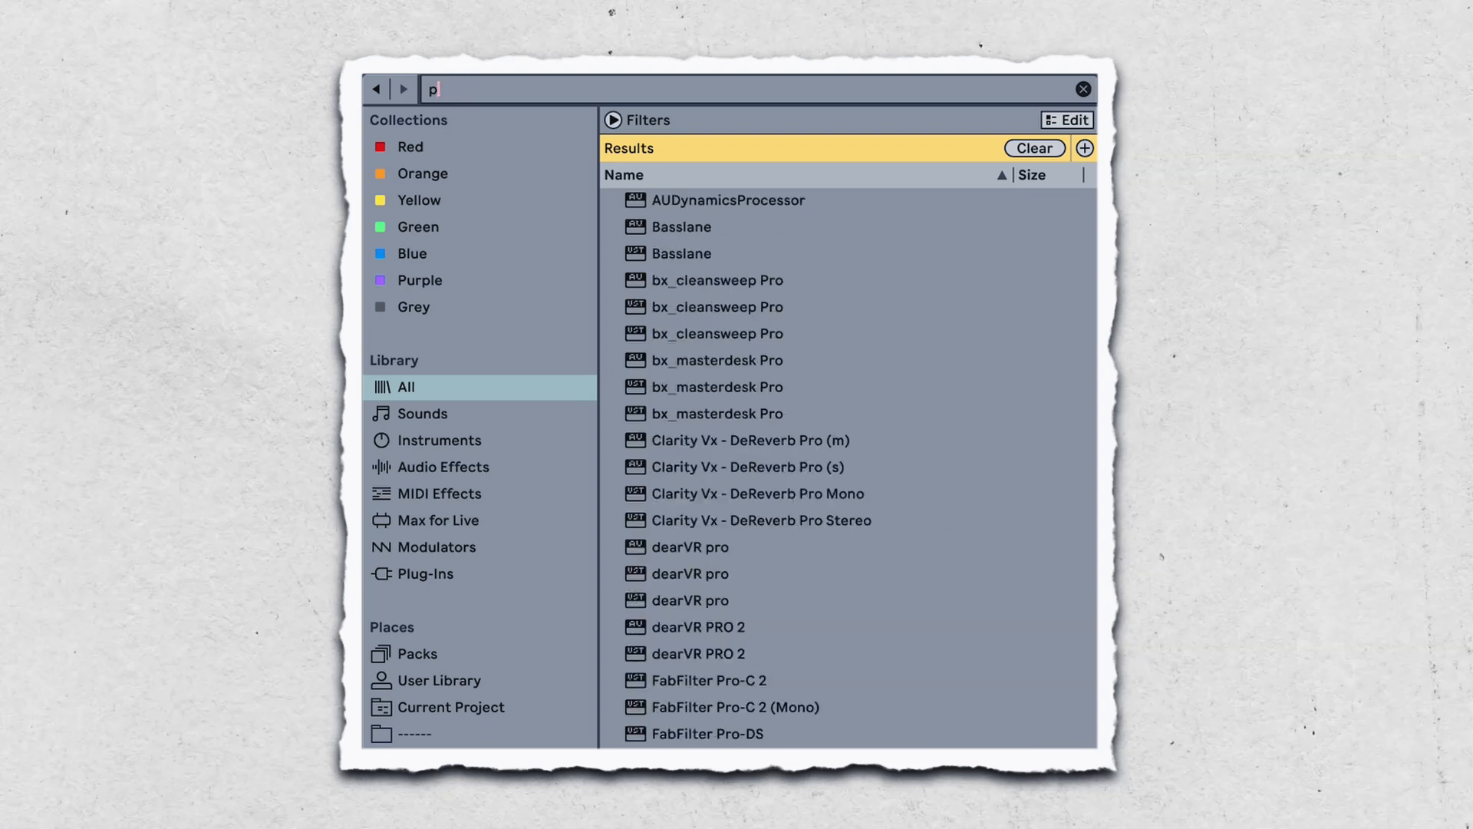
text(saturn)
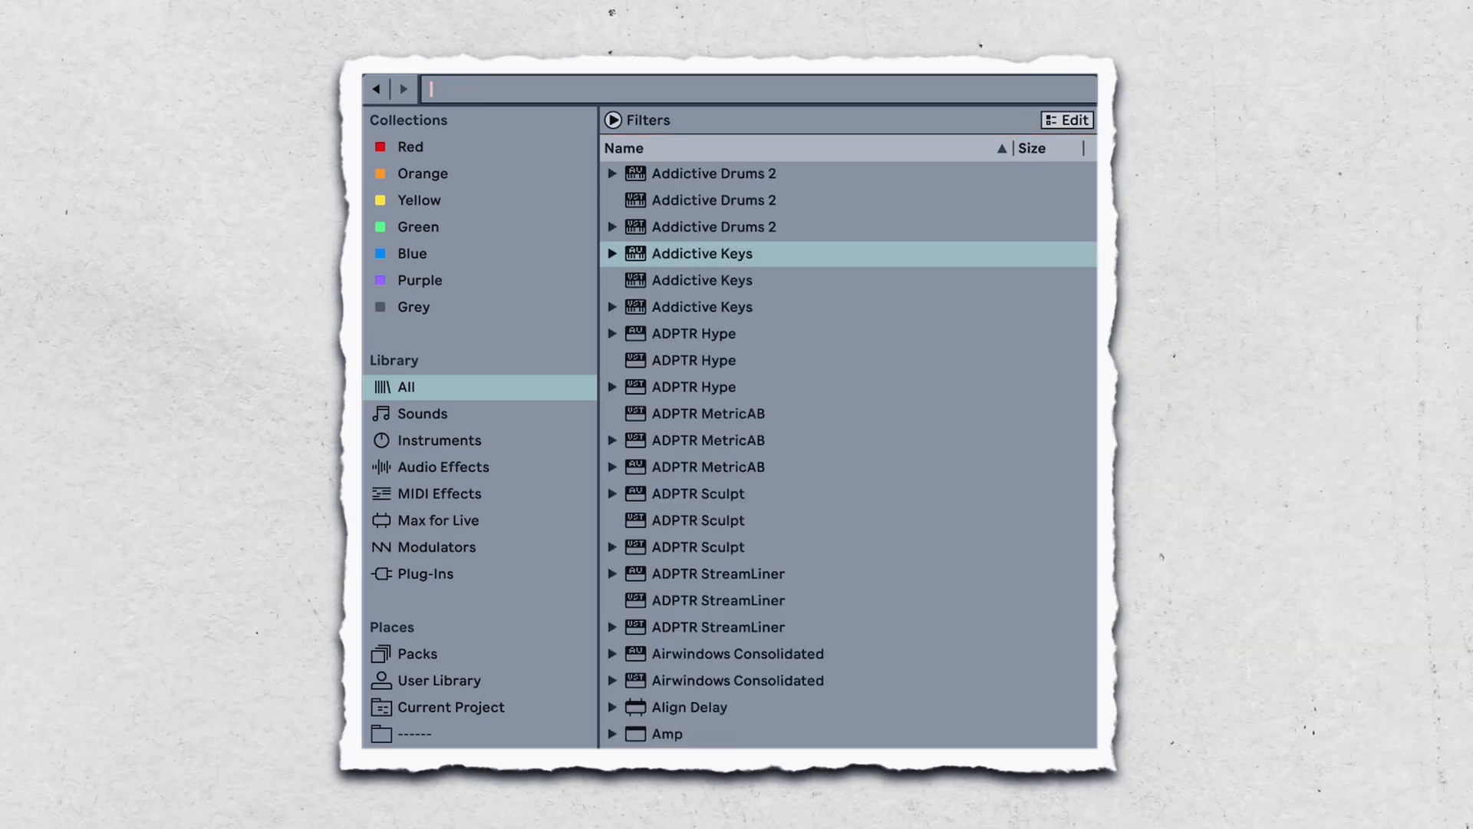
text(spiff)
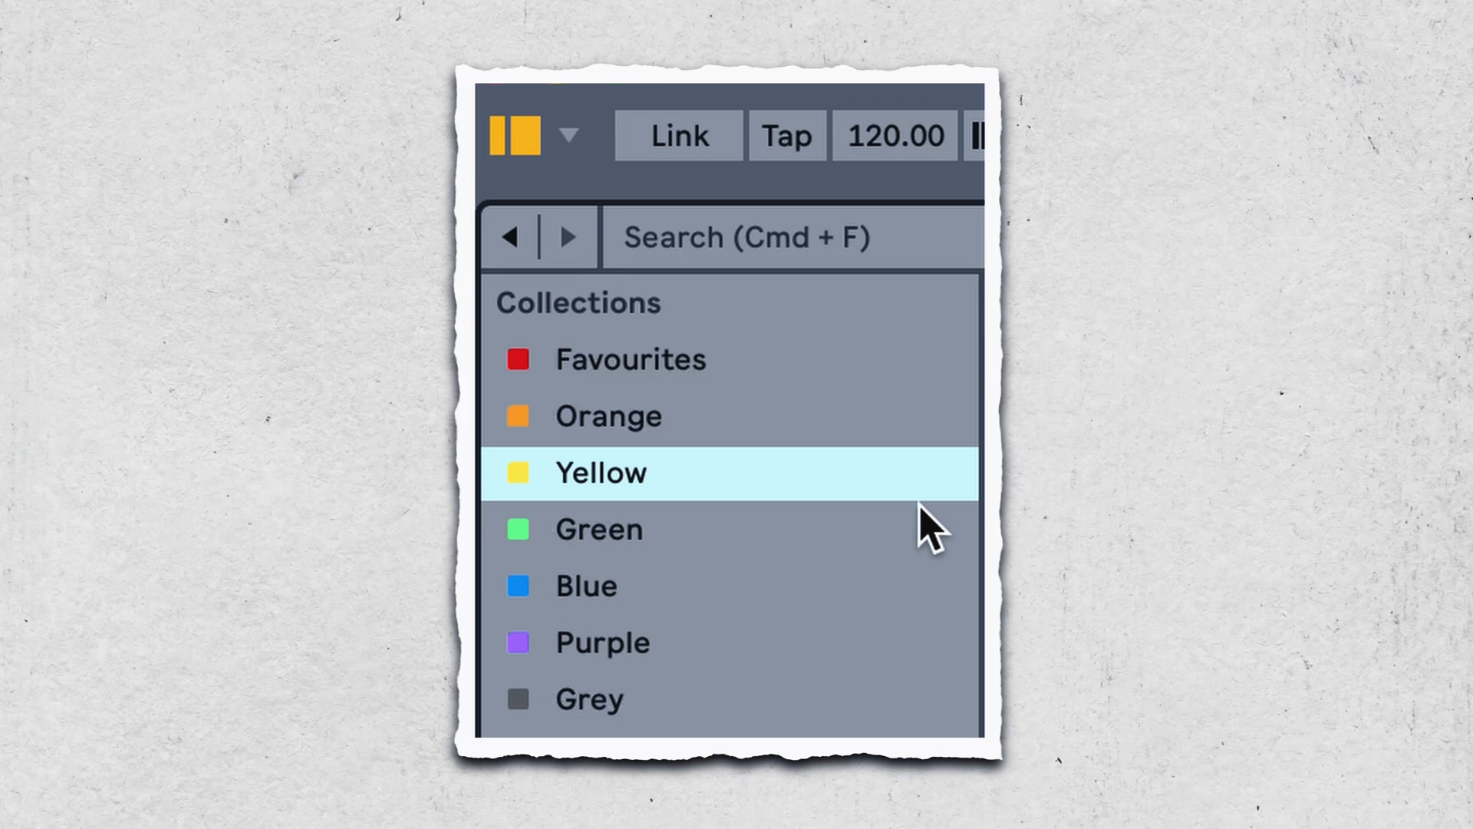
Step: Select the MIDI Effects category so its Devices filter tags are listed
click(601, 641)
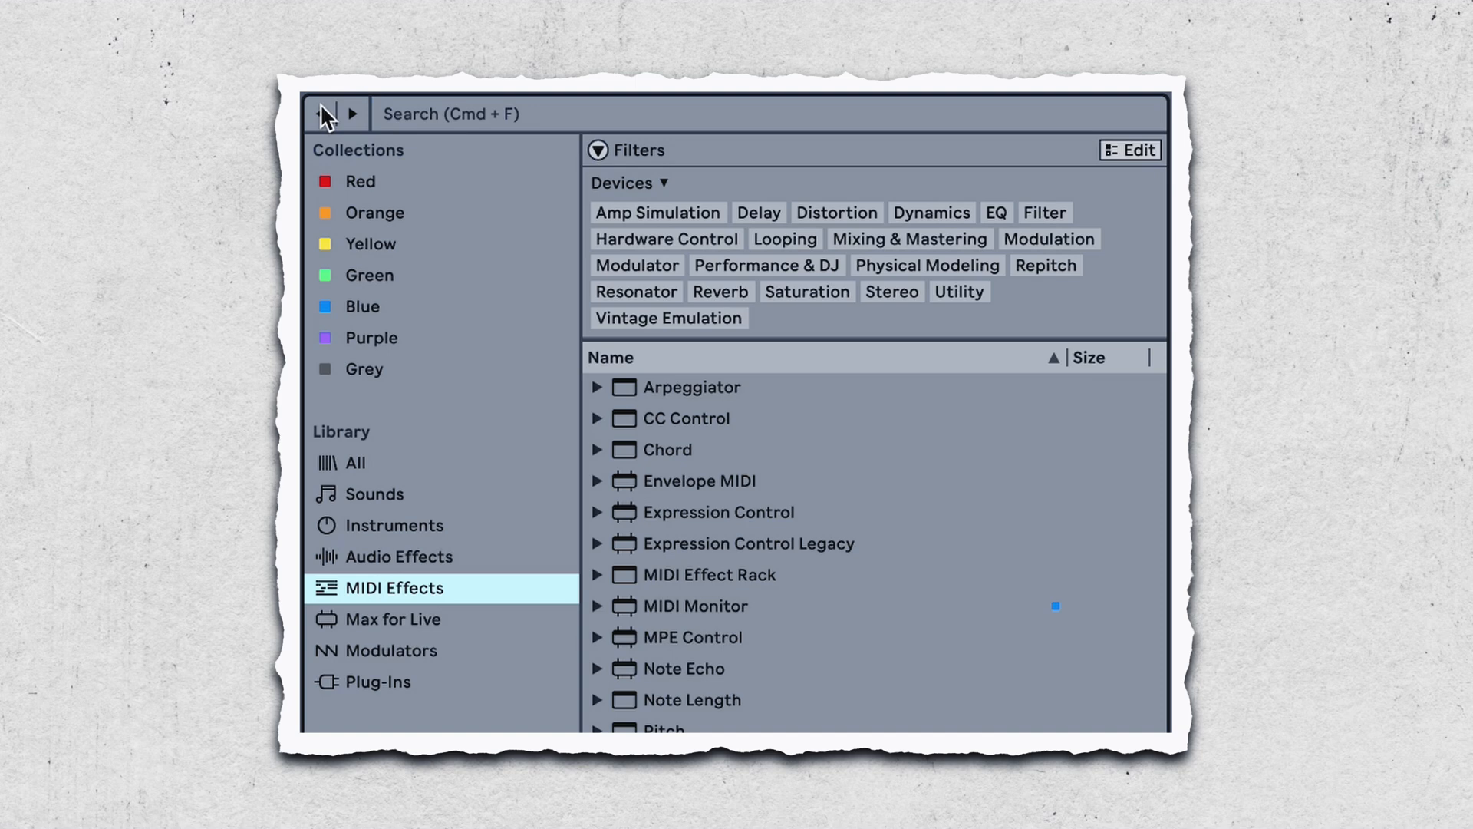
Step: Step back and forward through browsing history to return to Audio Effects
click(392, 651)
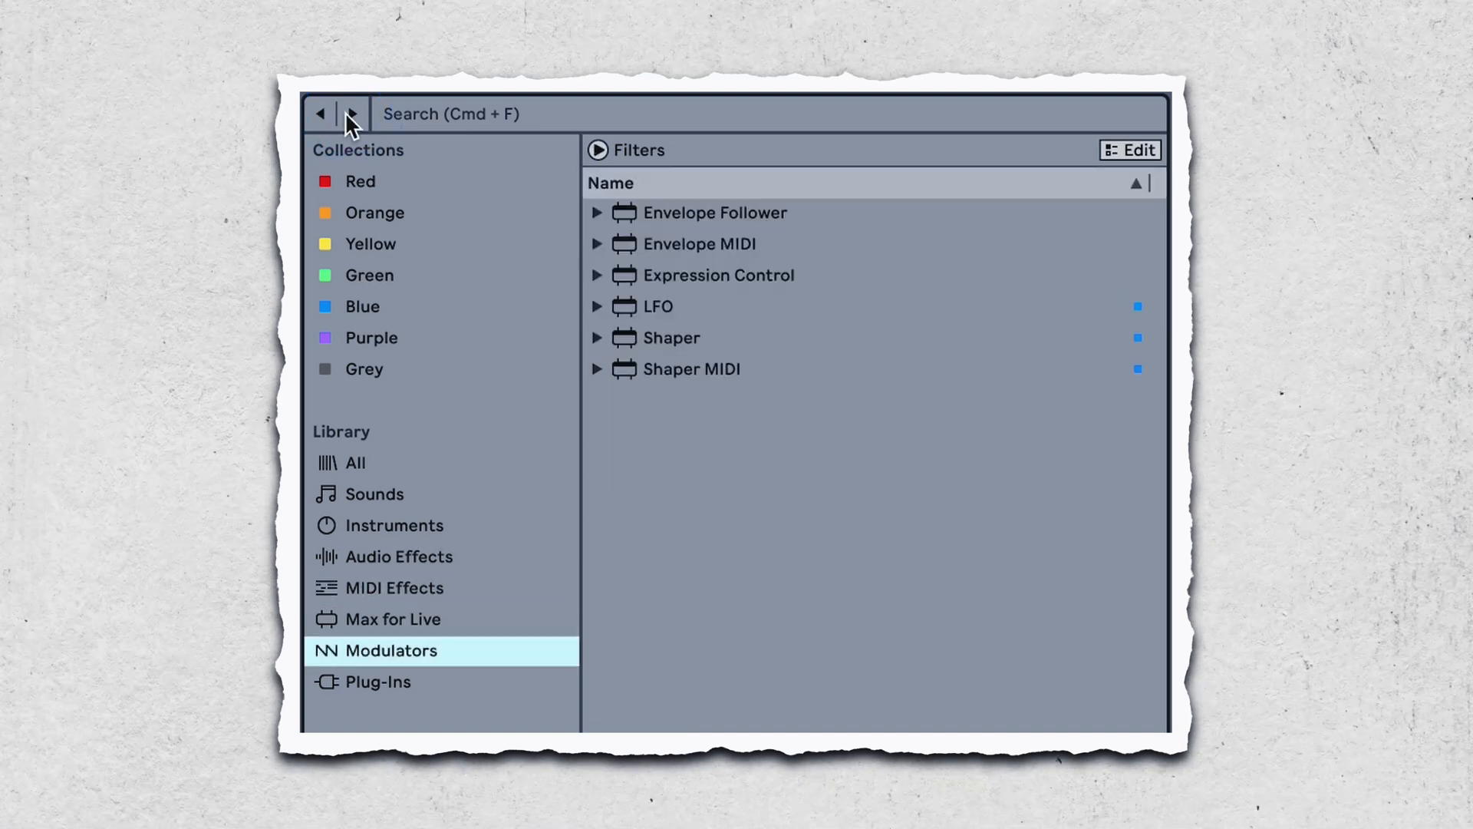
click(399, 556)
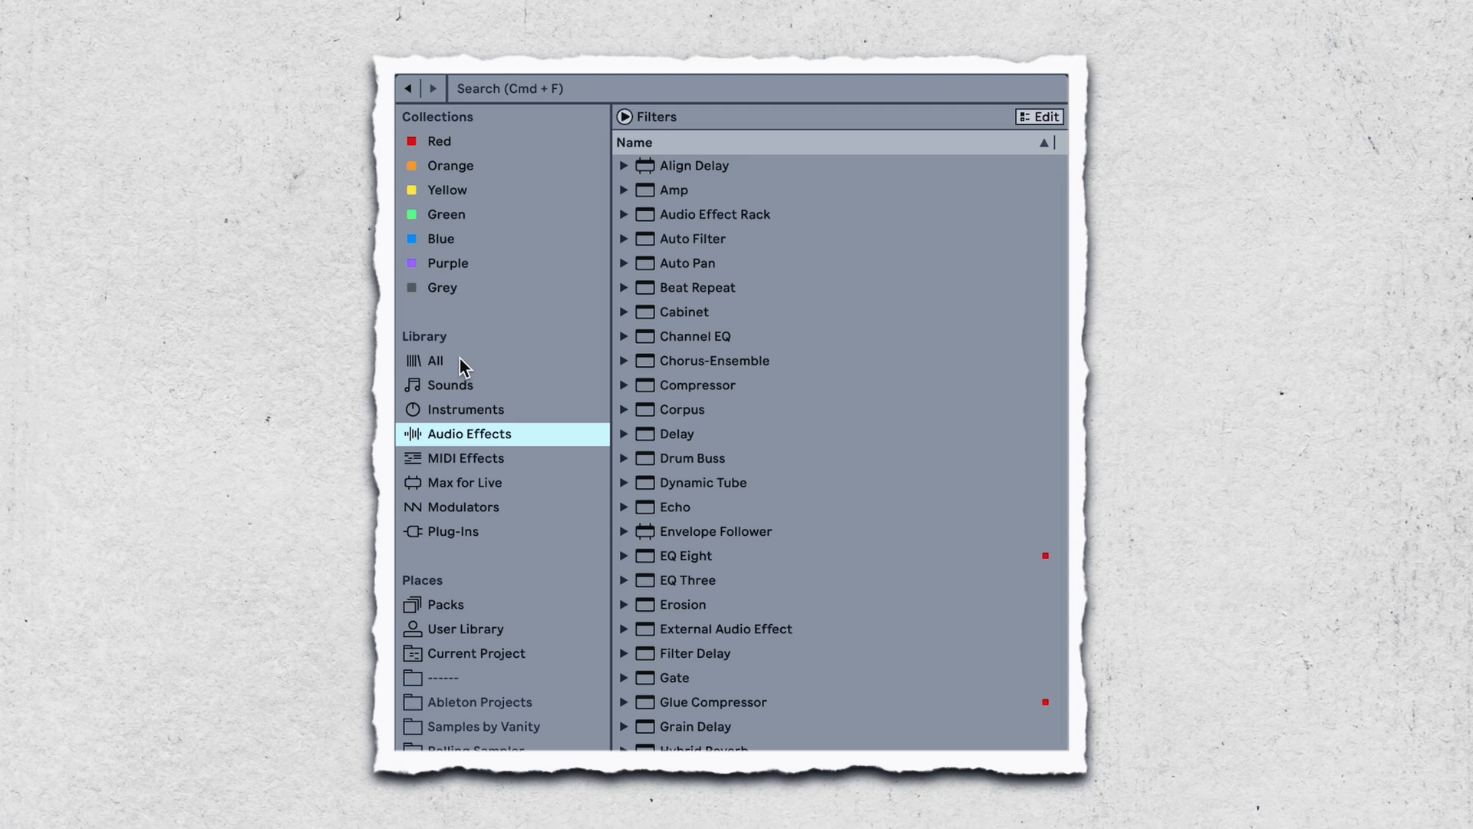
Step: Show all library items, expand Filters and try Ableton and Max for Live formats before settling on VST3
click(434, 359)
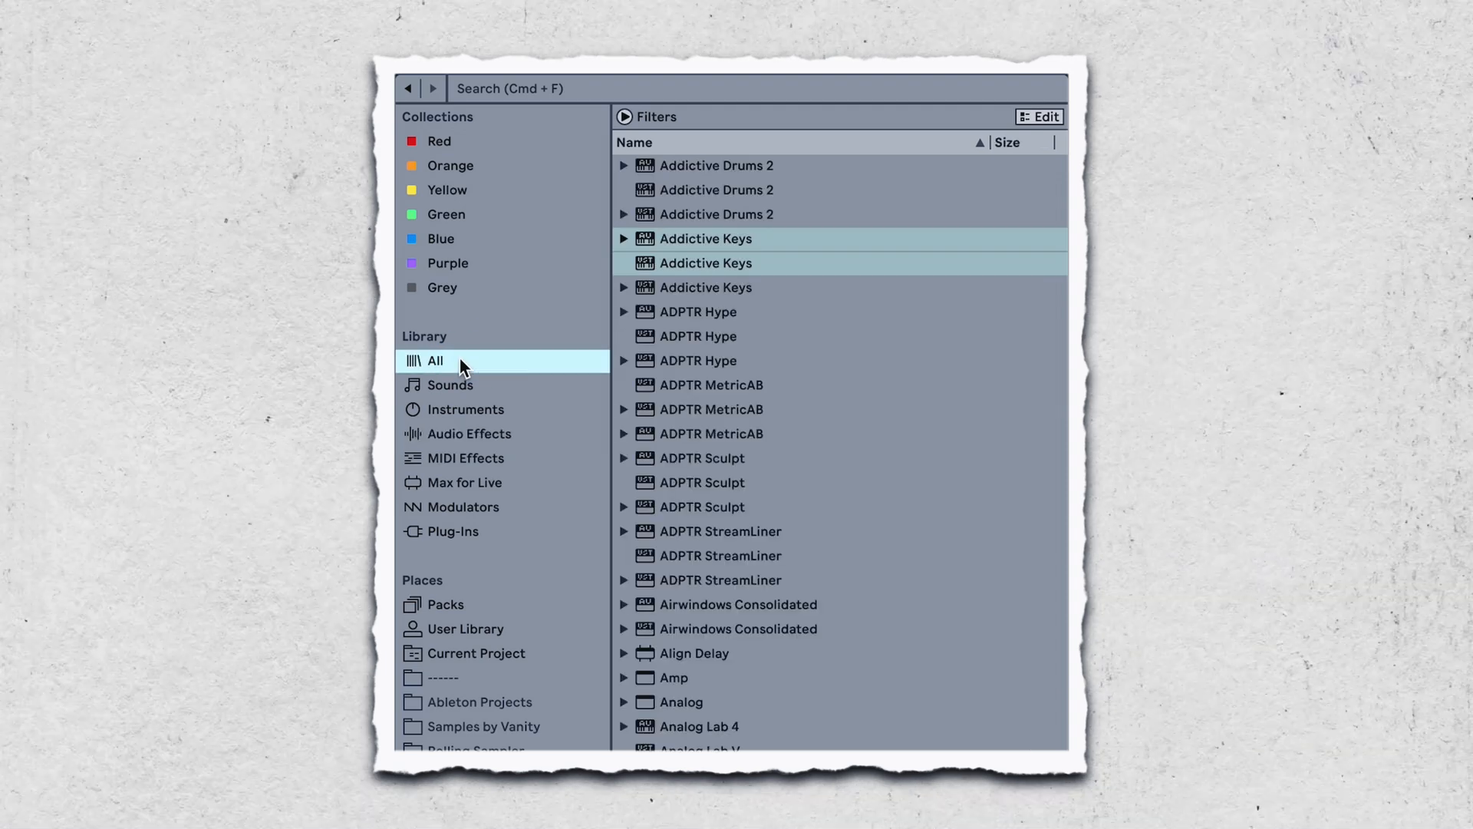
mouse_move(620, 137)
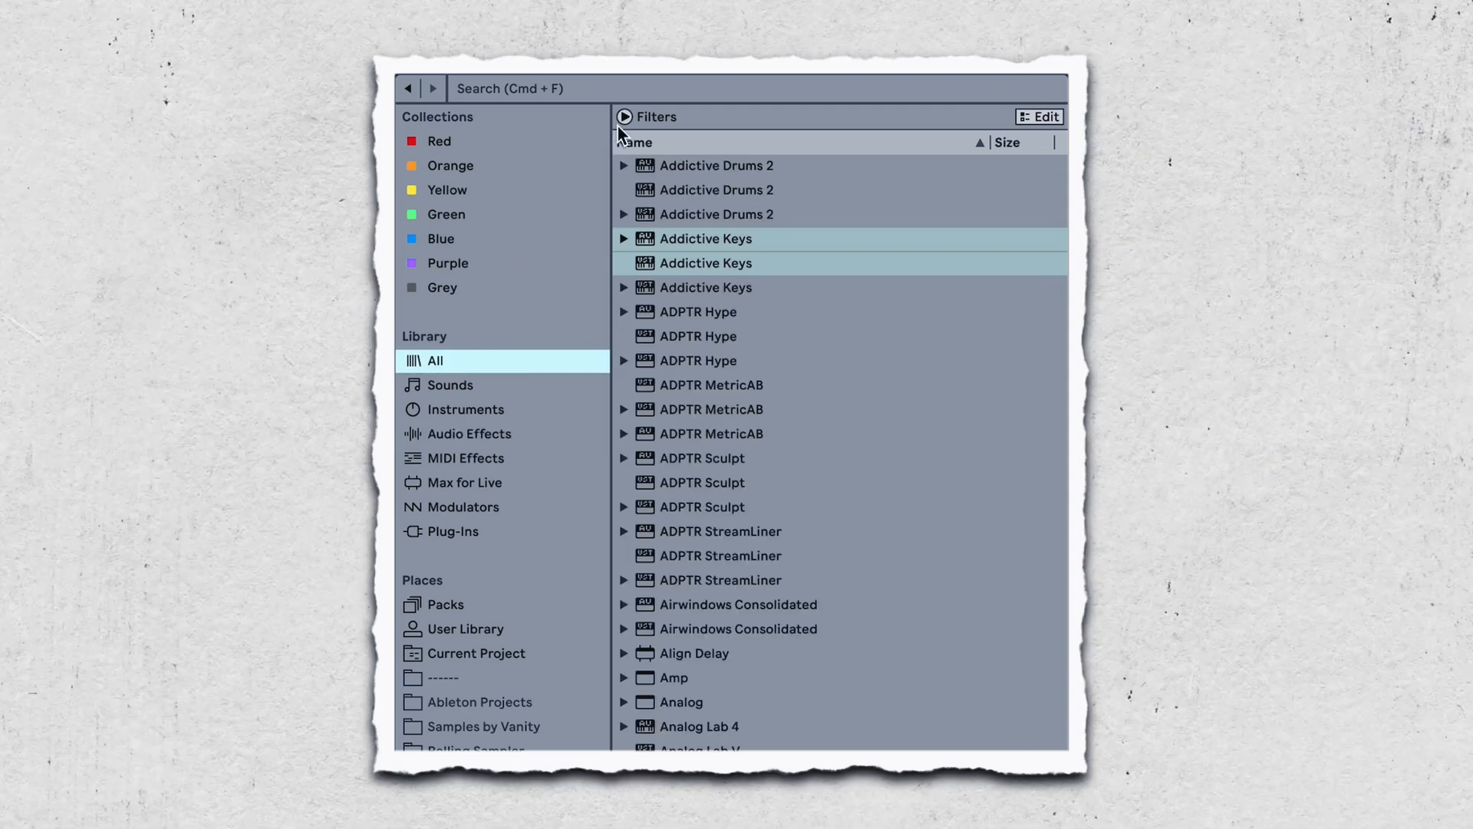
click(624, 117)
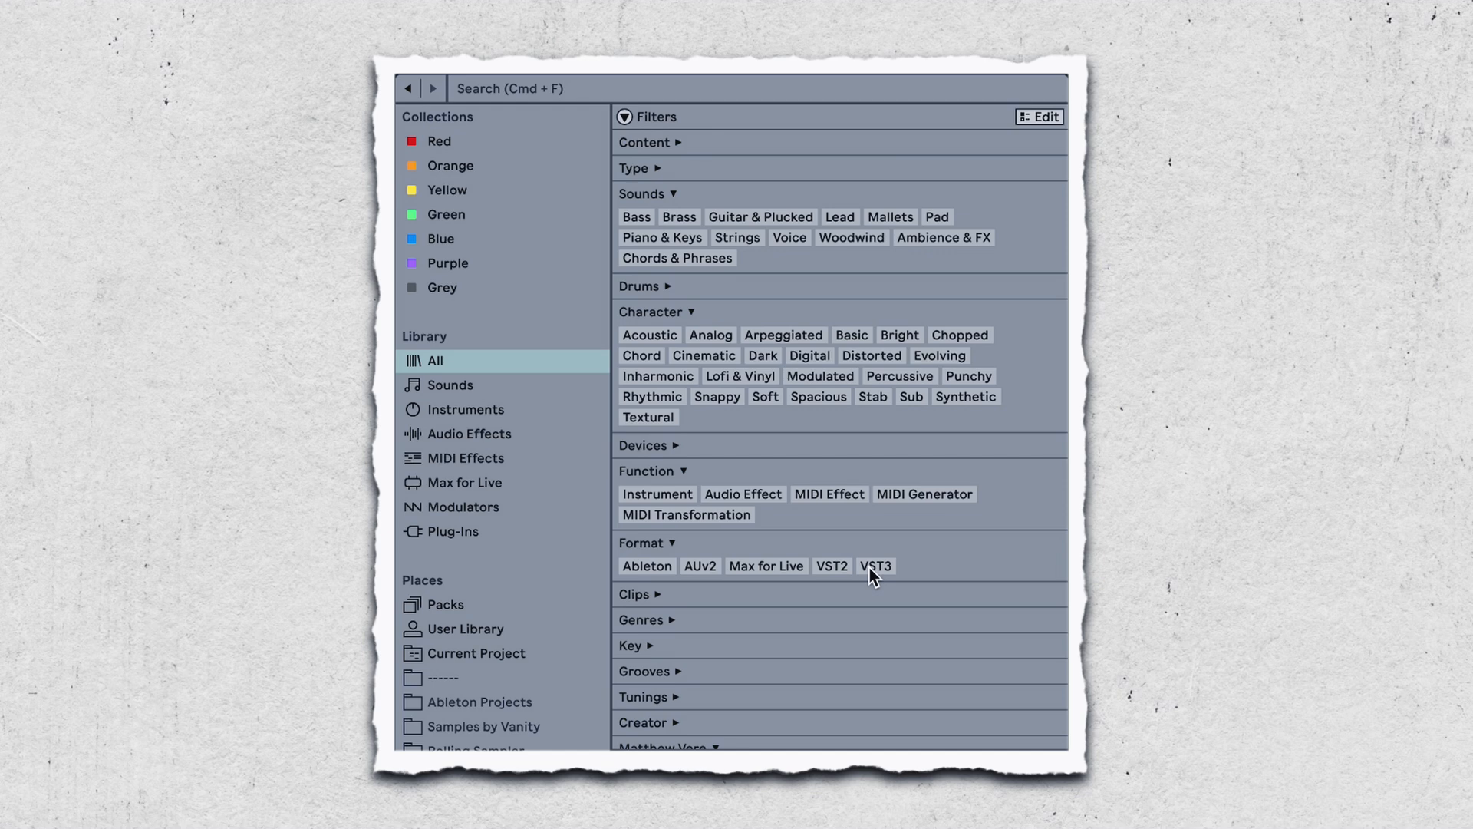
click(646, 567)
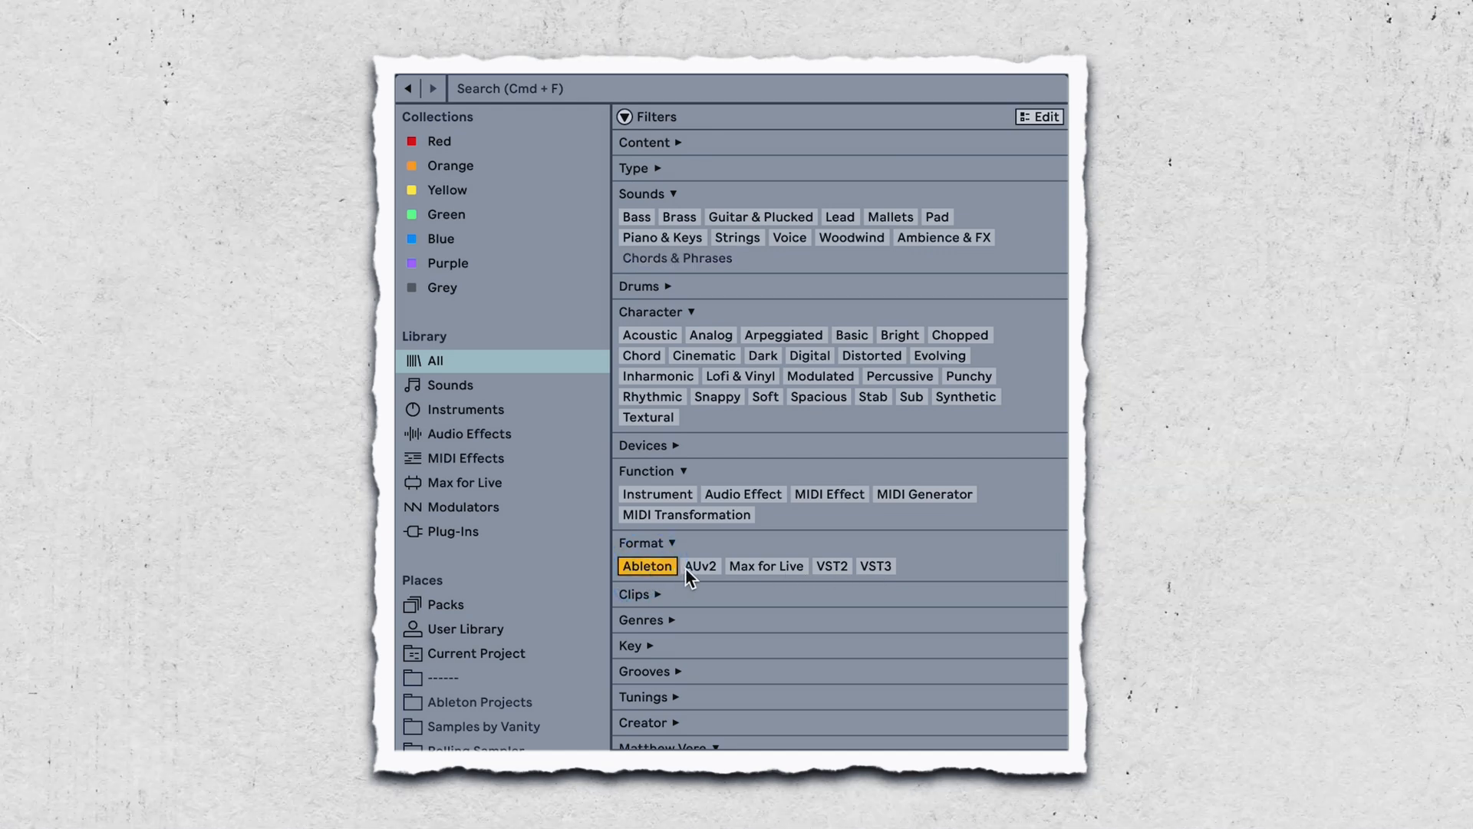
click(766, 565)
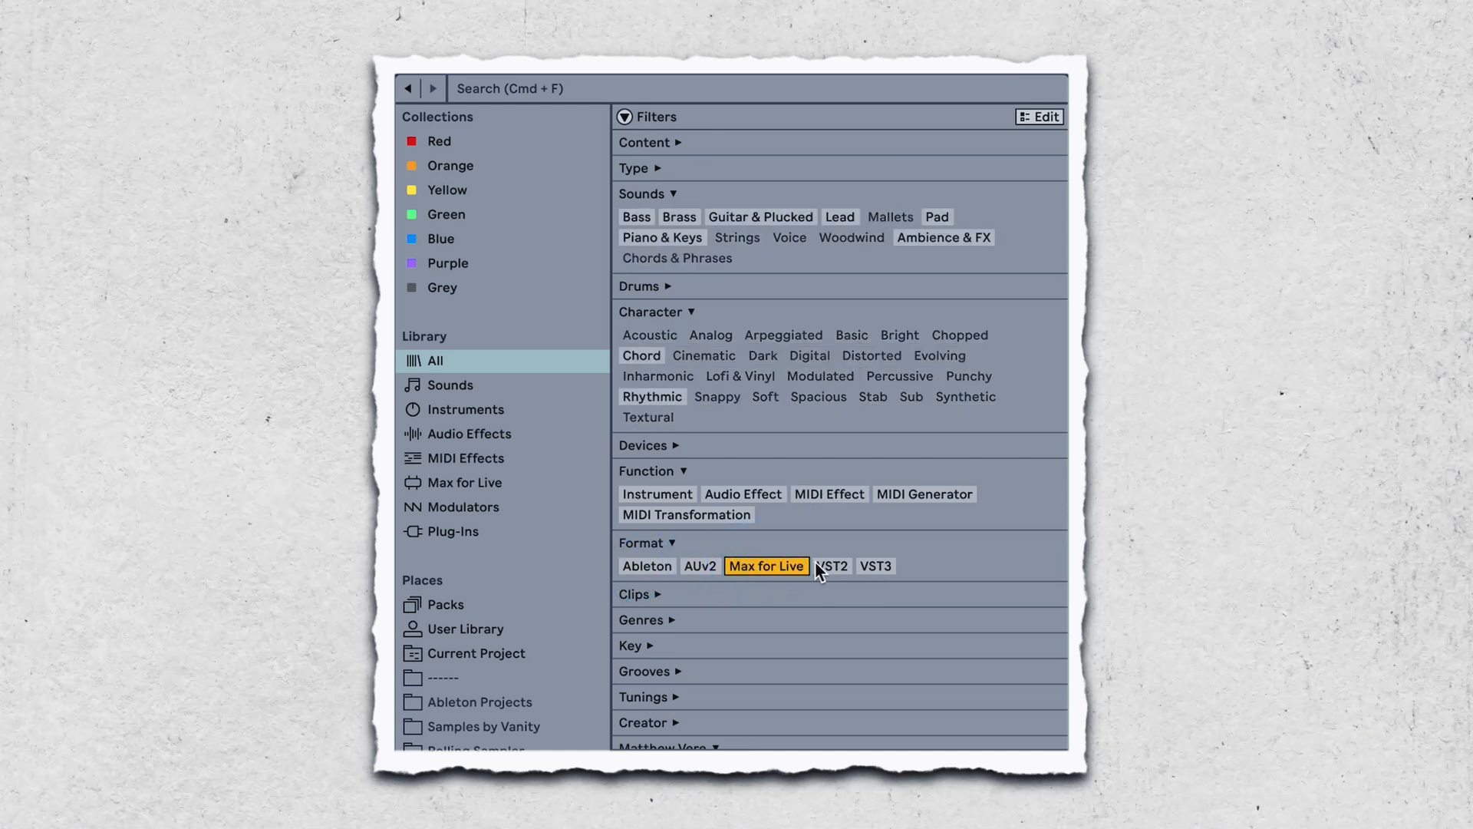
click(874, 566)
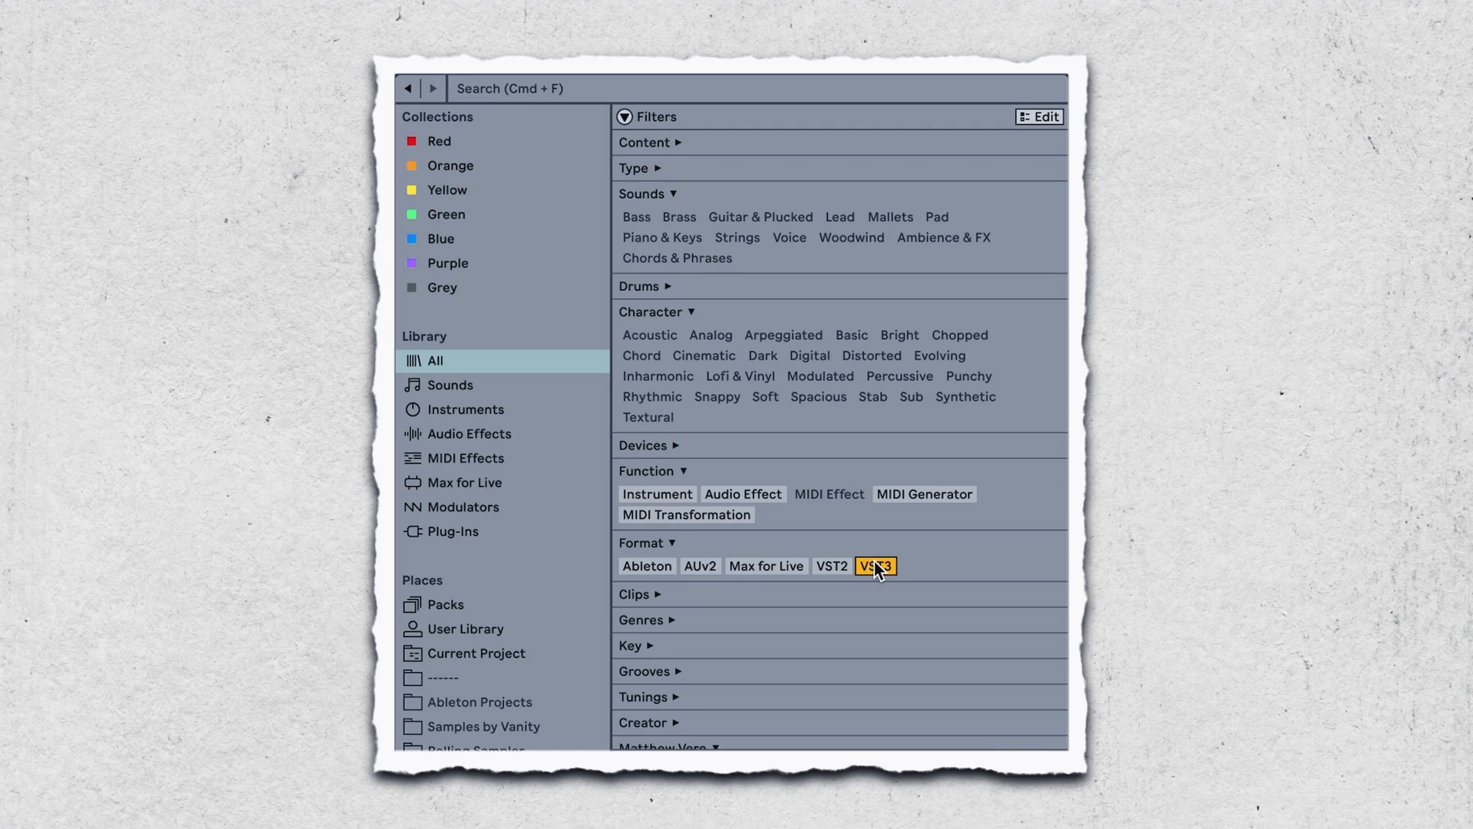
mouse_move(836, 580)
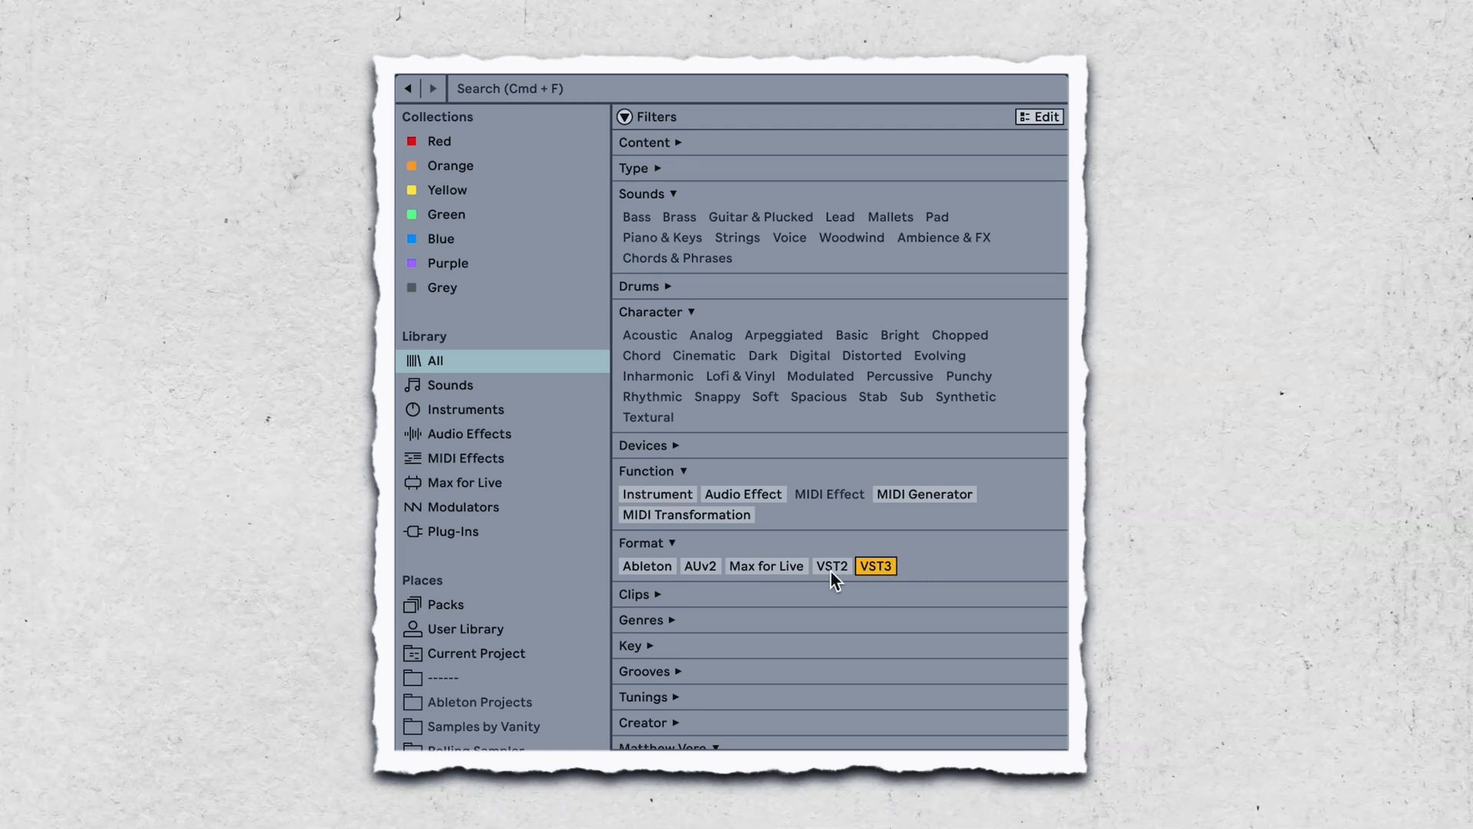
click(700, 567)
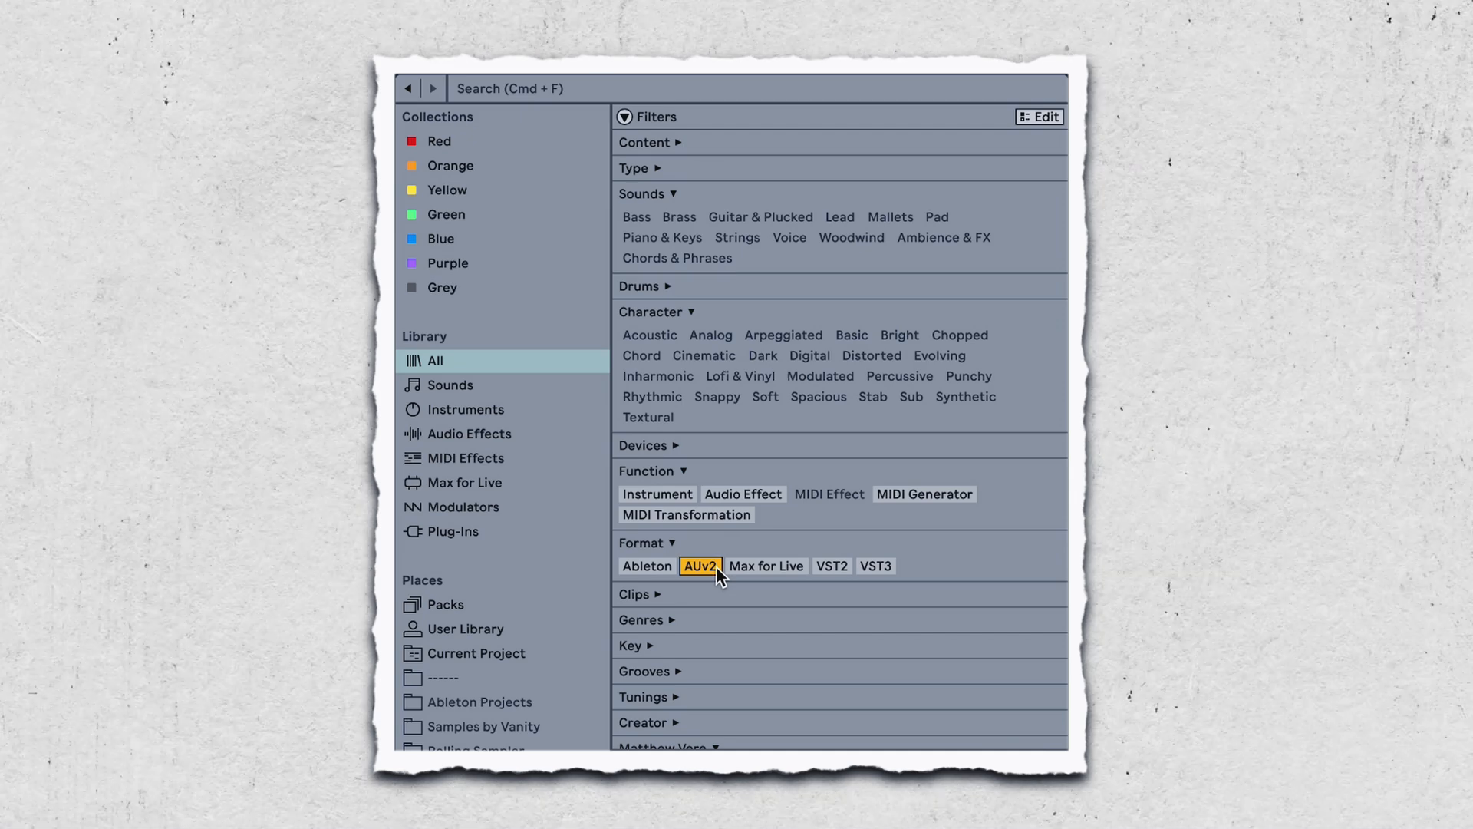
mouse_move(890, 574)
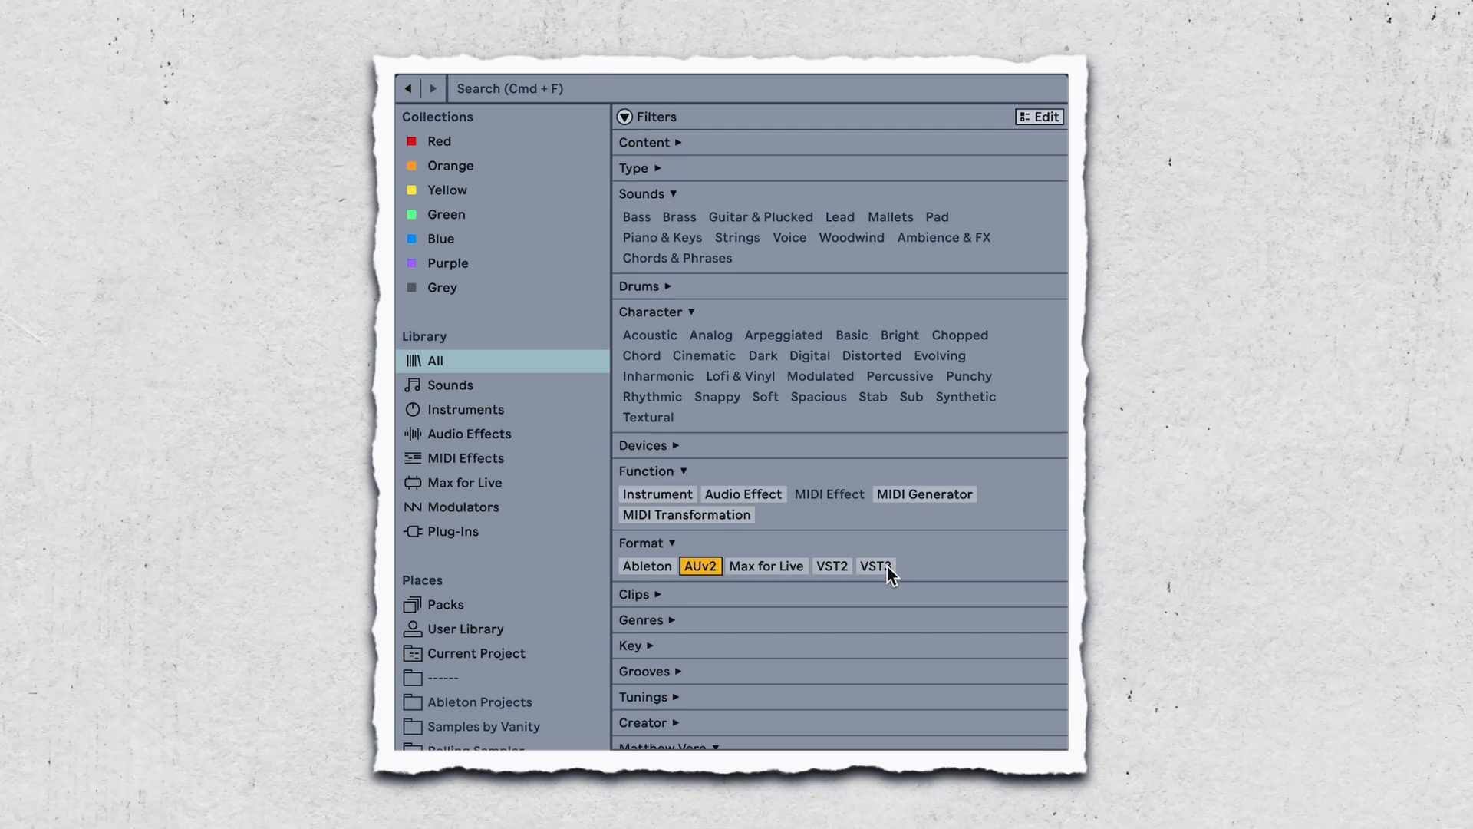
click(874, 565)
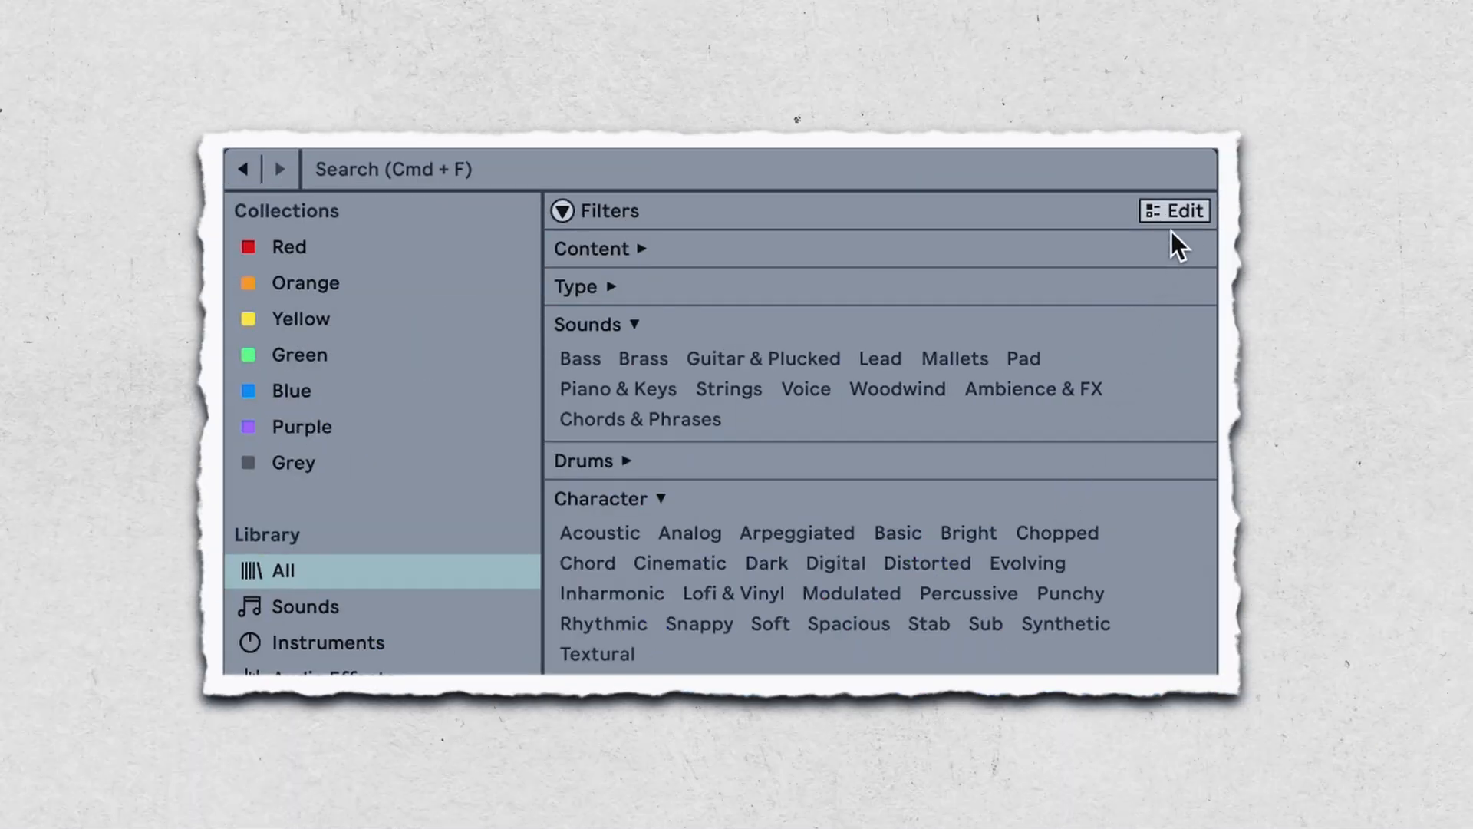
Step: Add a tag group named 'Mat' with an 01 EQ tag and apply it to the chosen EQ plugin
click(1184, 210)
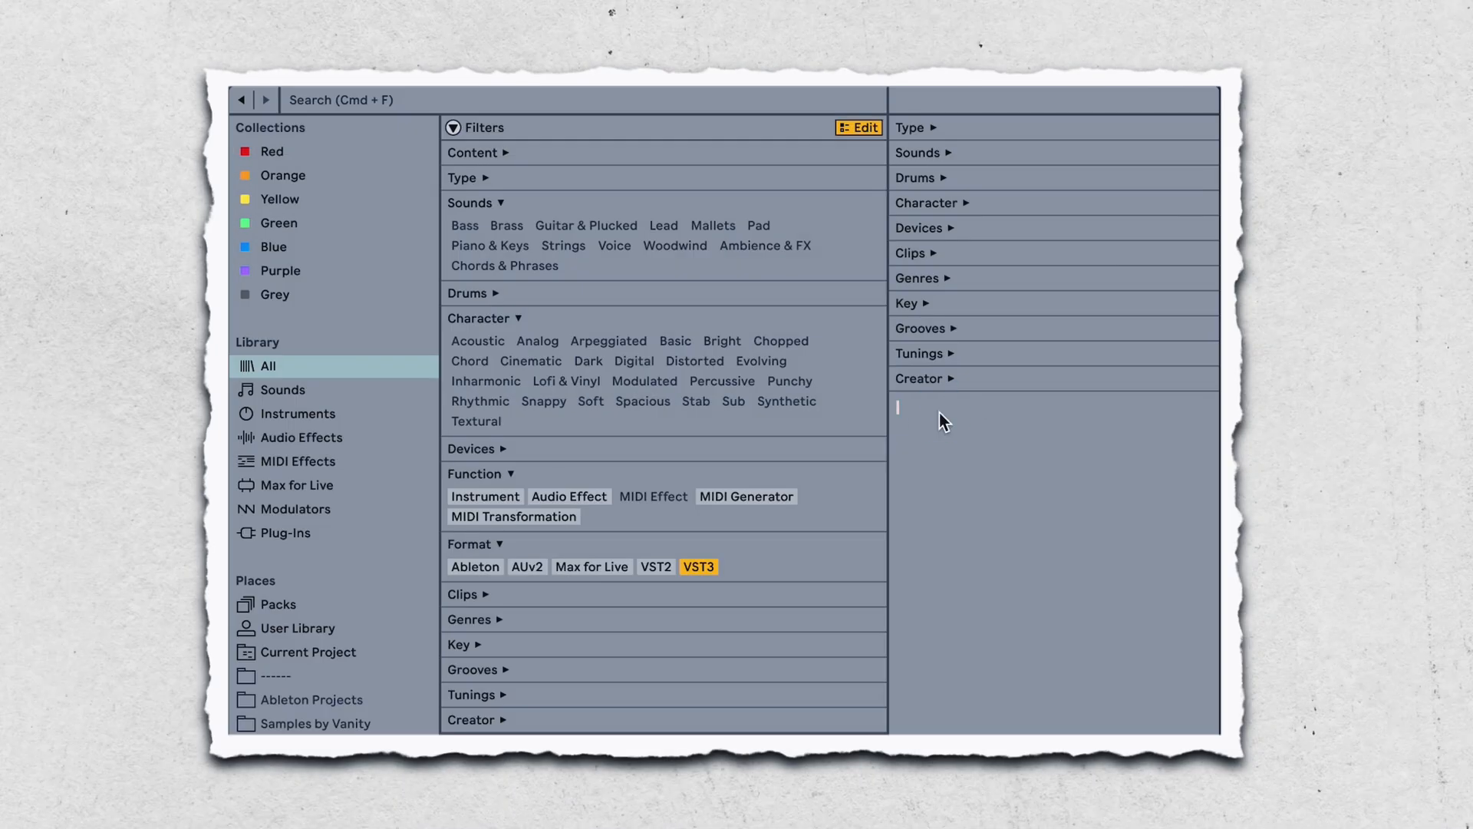
text(Matthew Vere)
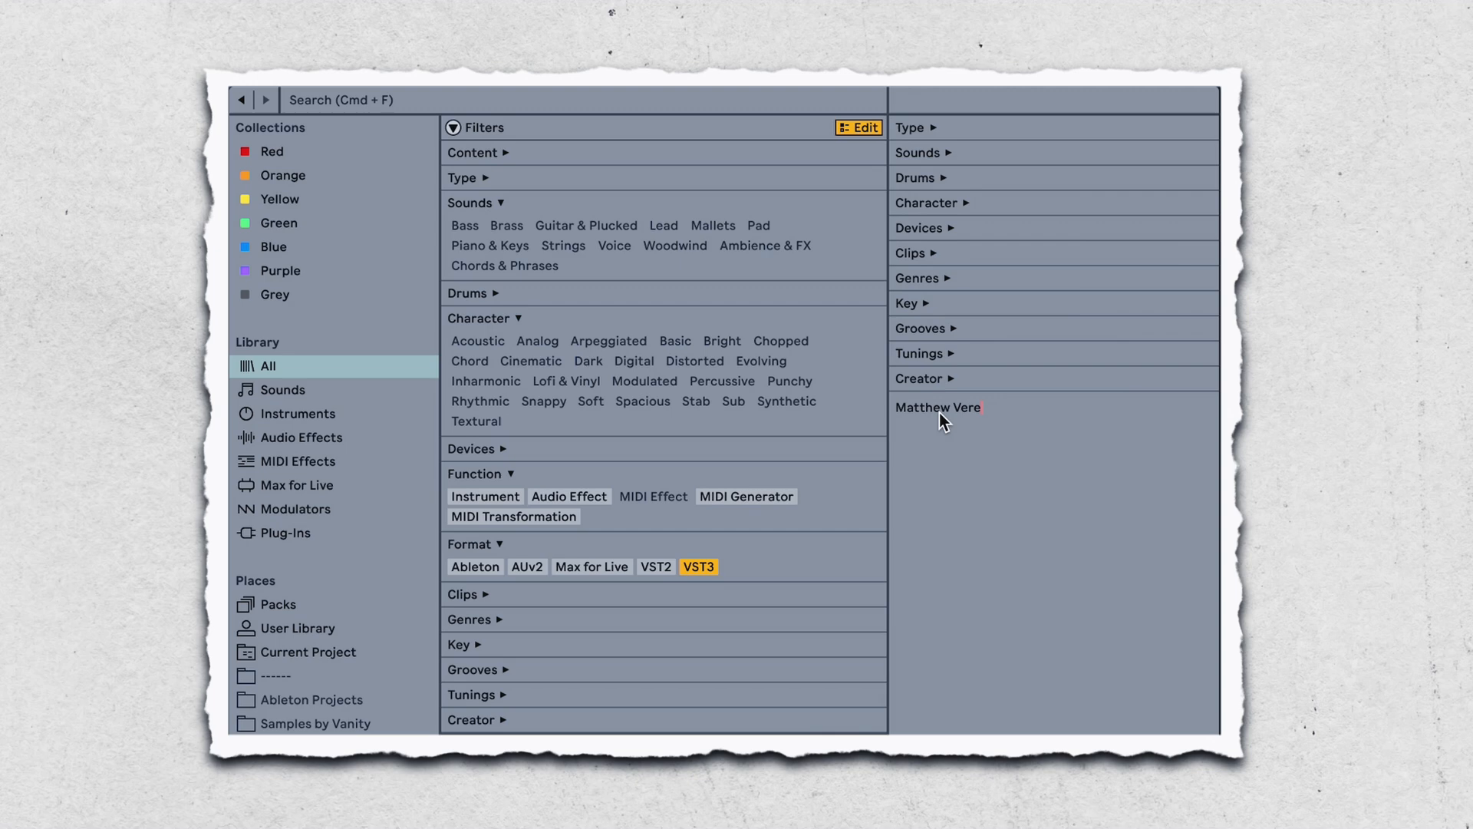
click(930, 408)
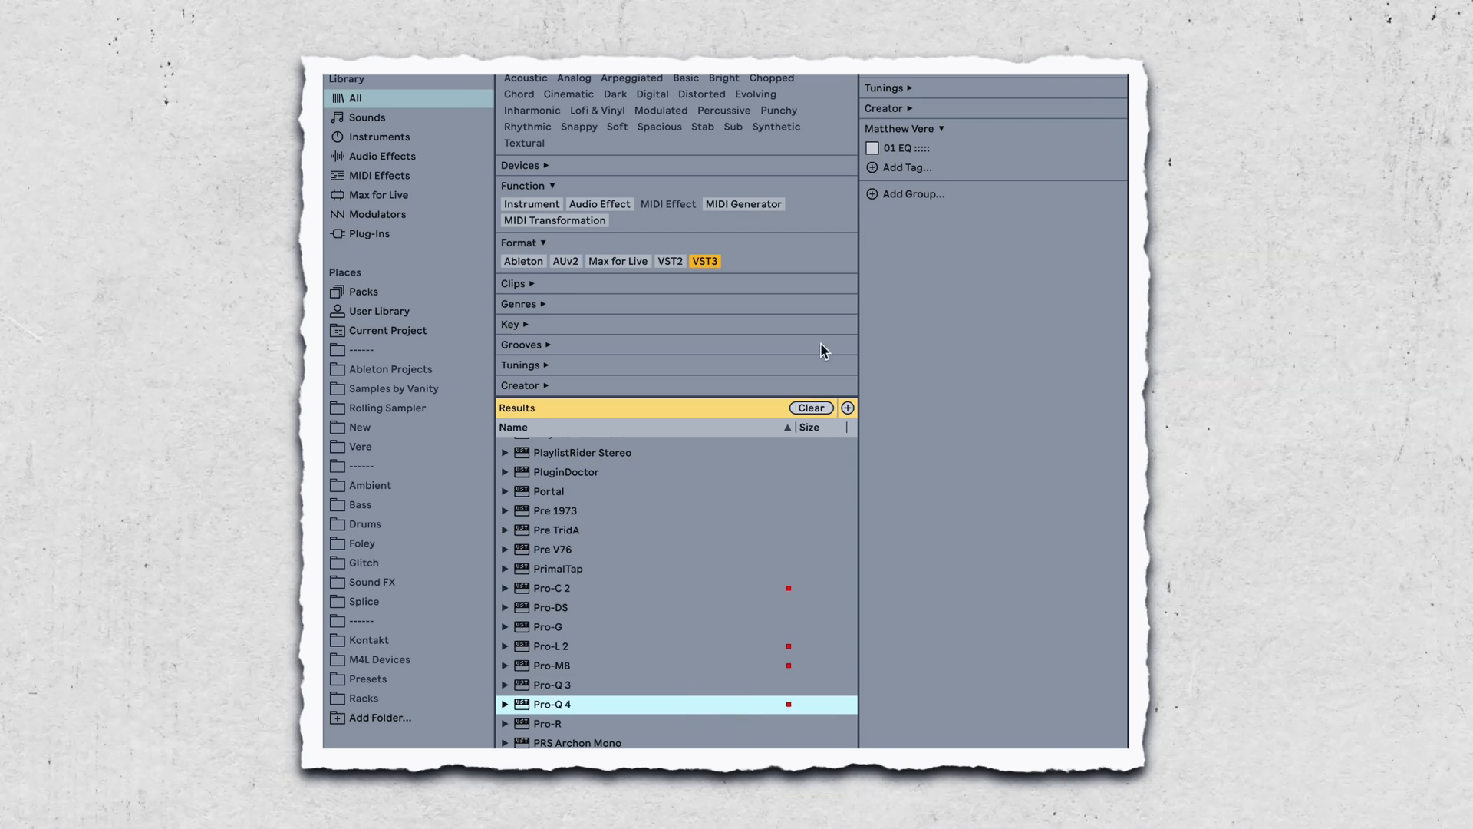
click(872, 148)
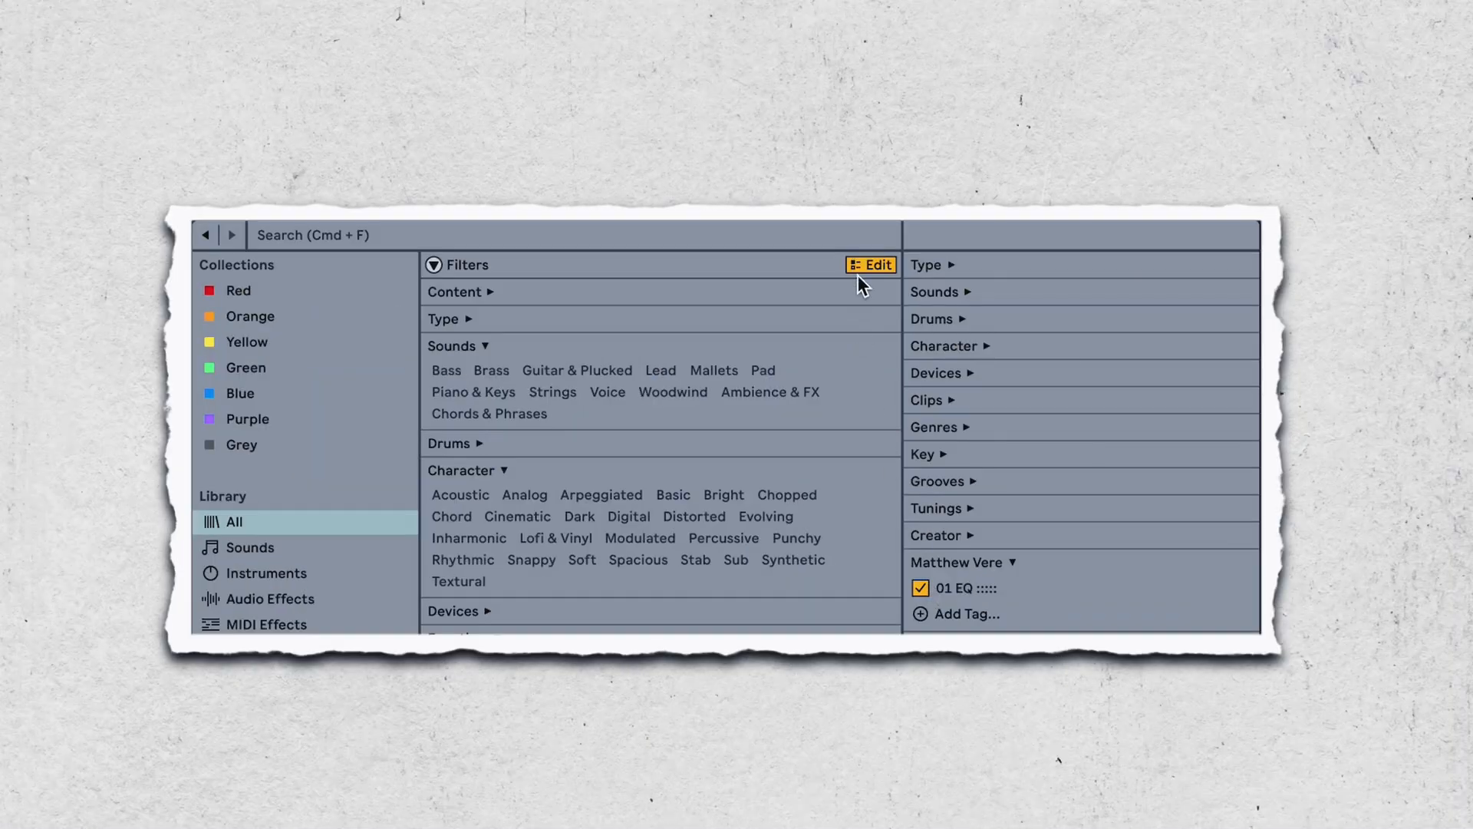
Step: Leave tag editing so the Collections list with Favourites returns
click(870, 264)
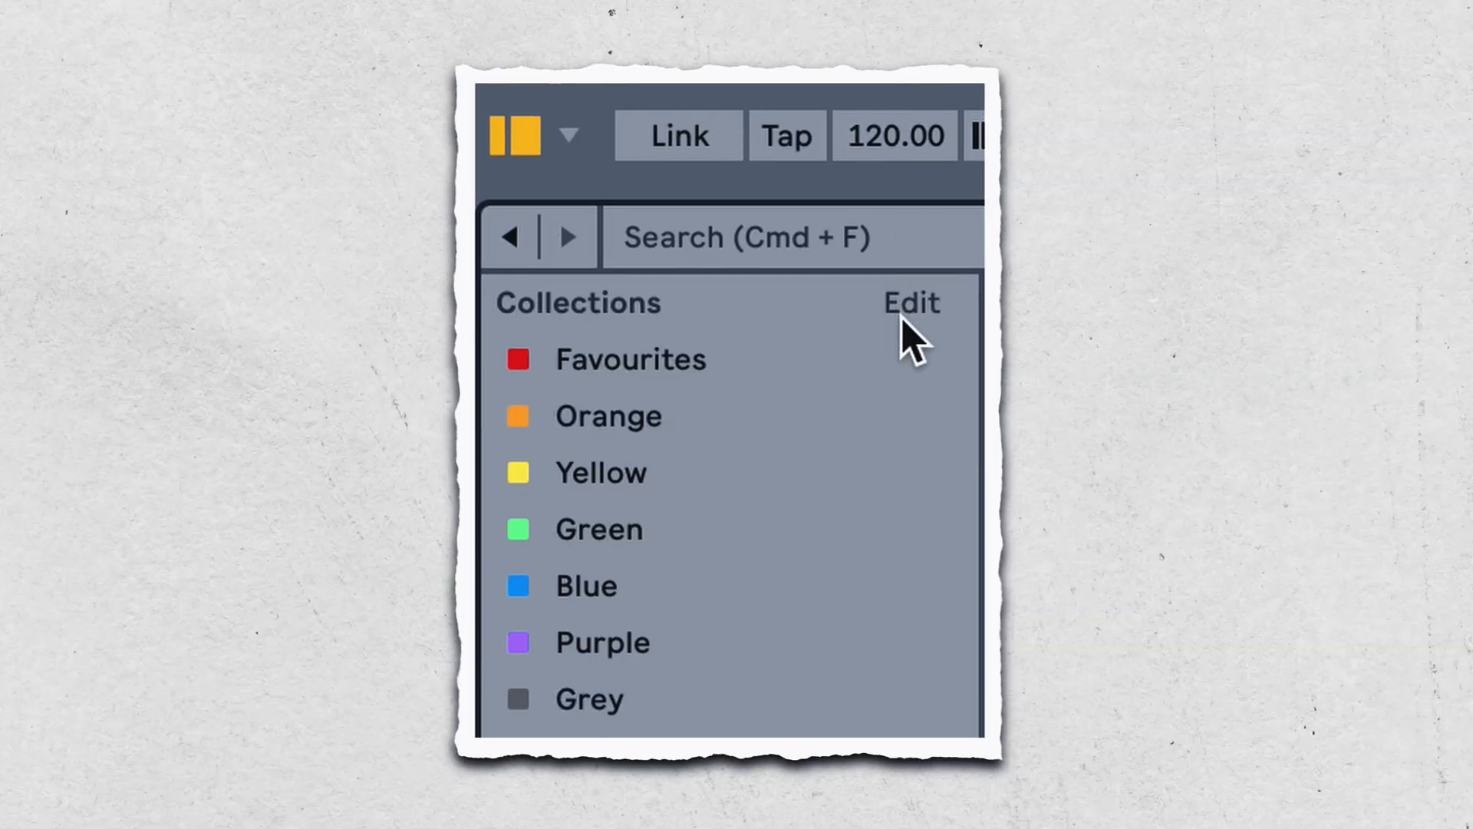
Step: Enter Collections edit mode to rename the colour collections
click(631, 359)
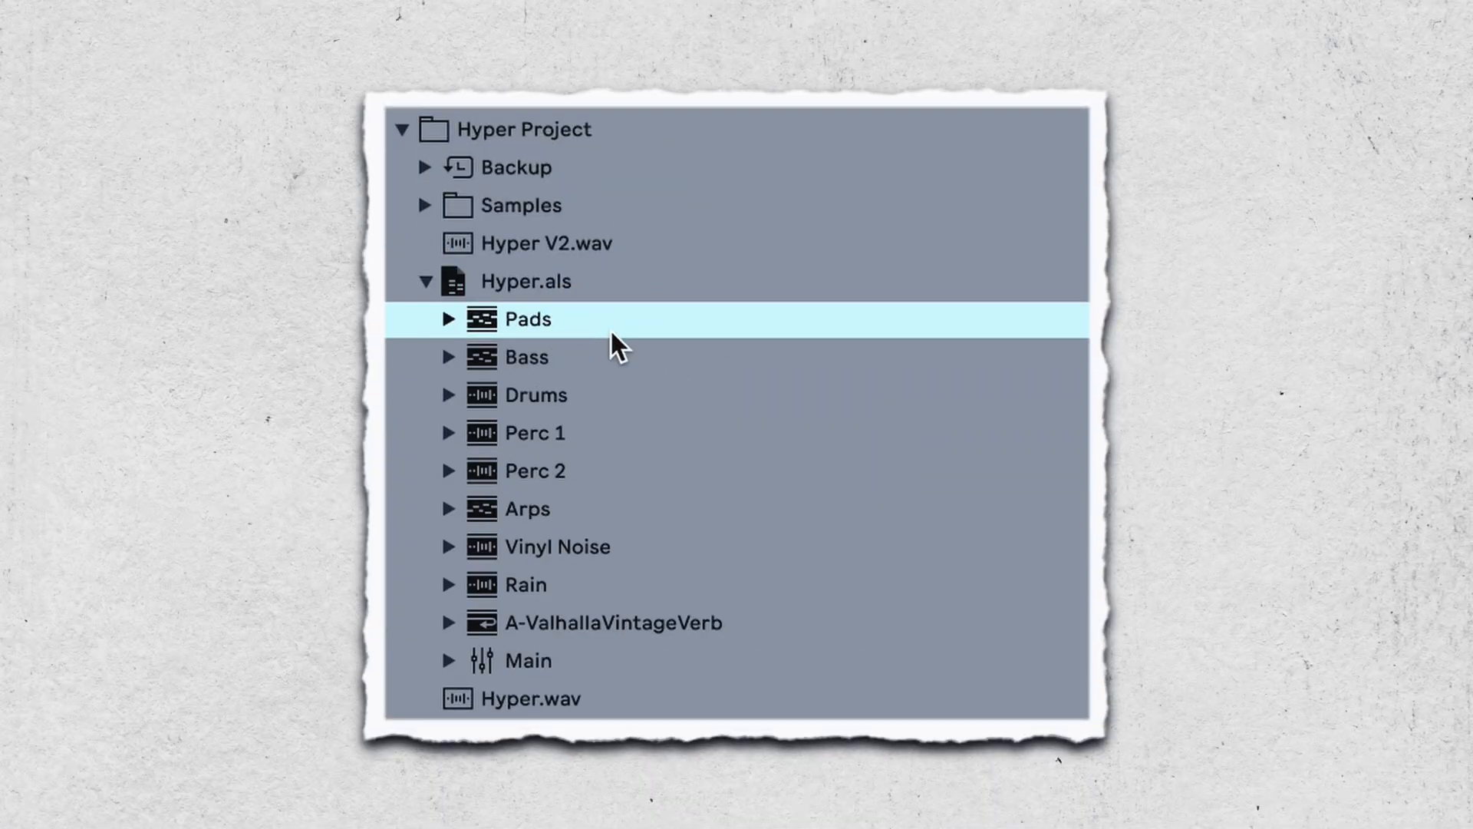
Step: Select the Drums track and another track inside Hyper.als
click(537, 394)
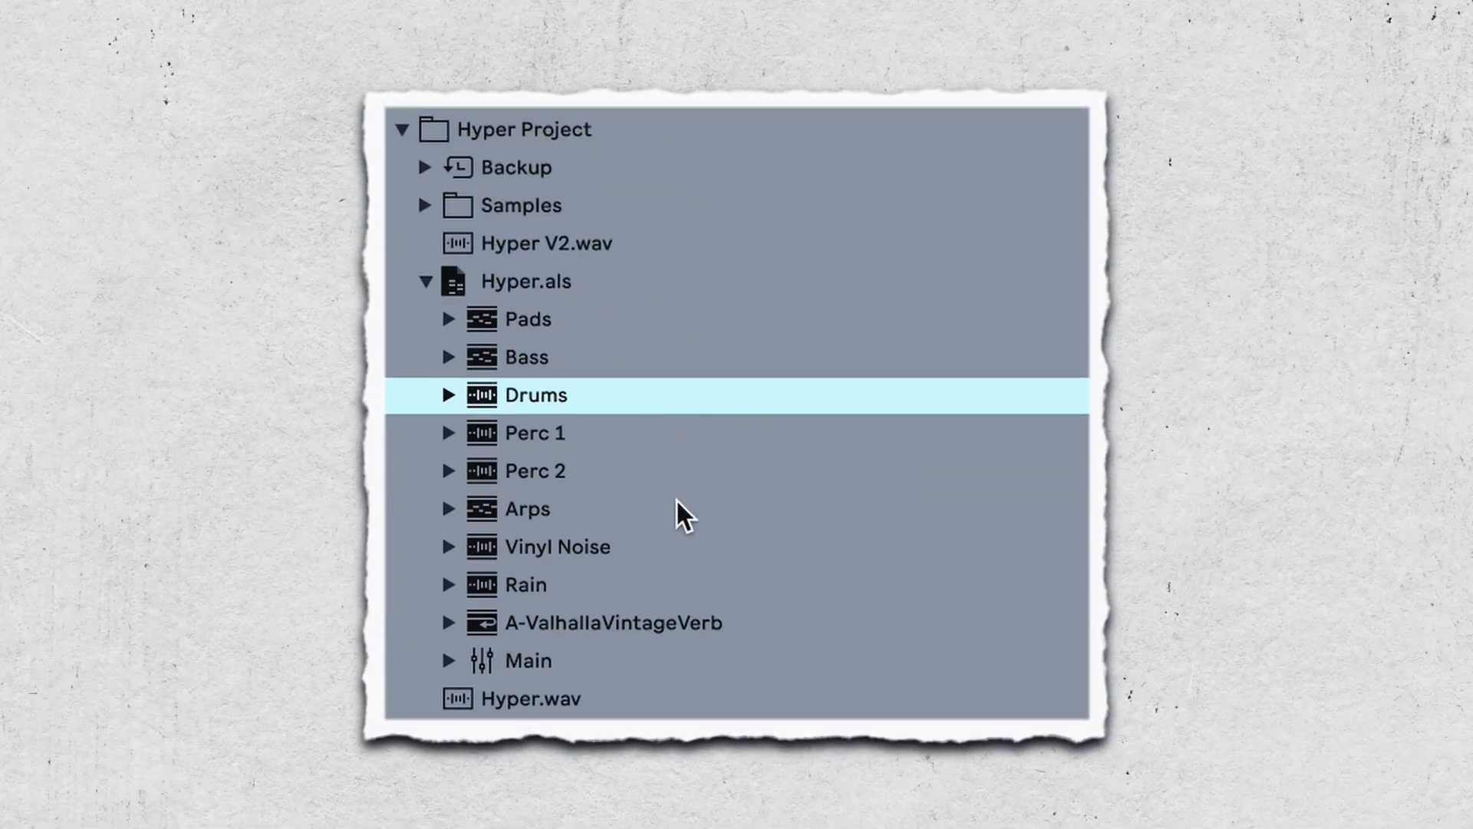
click(557, 546)
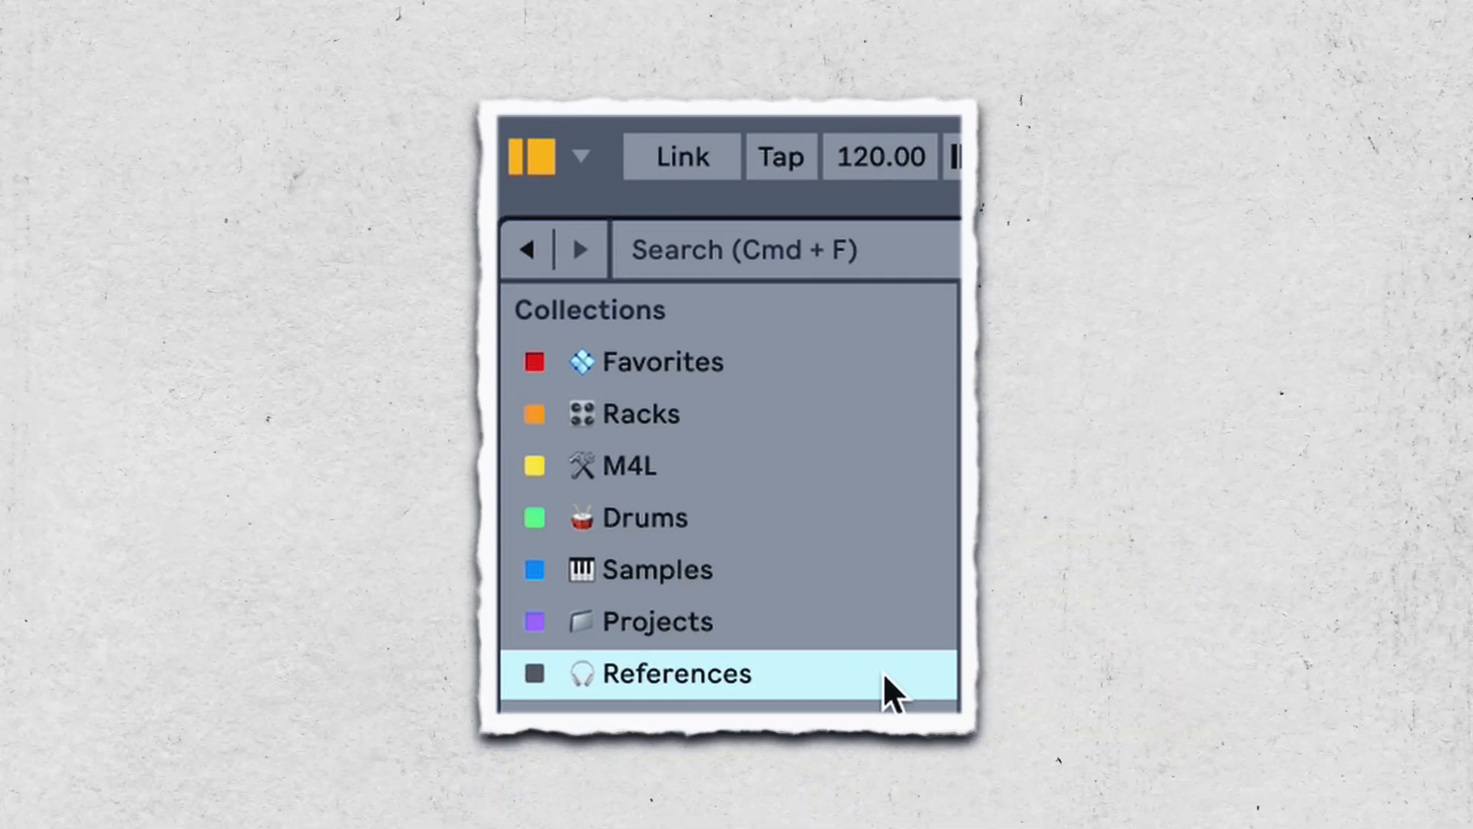
mouse_move(900, 691)
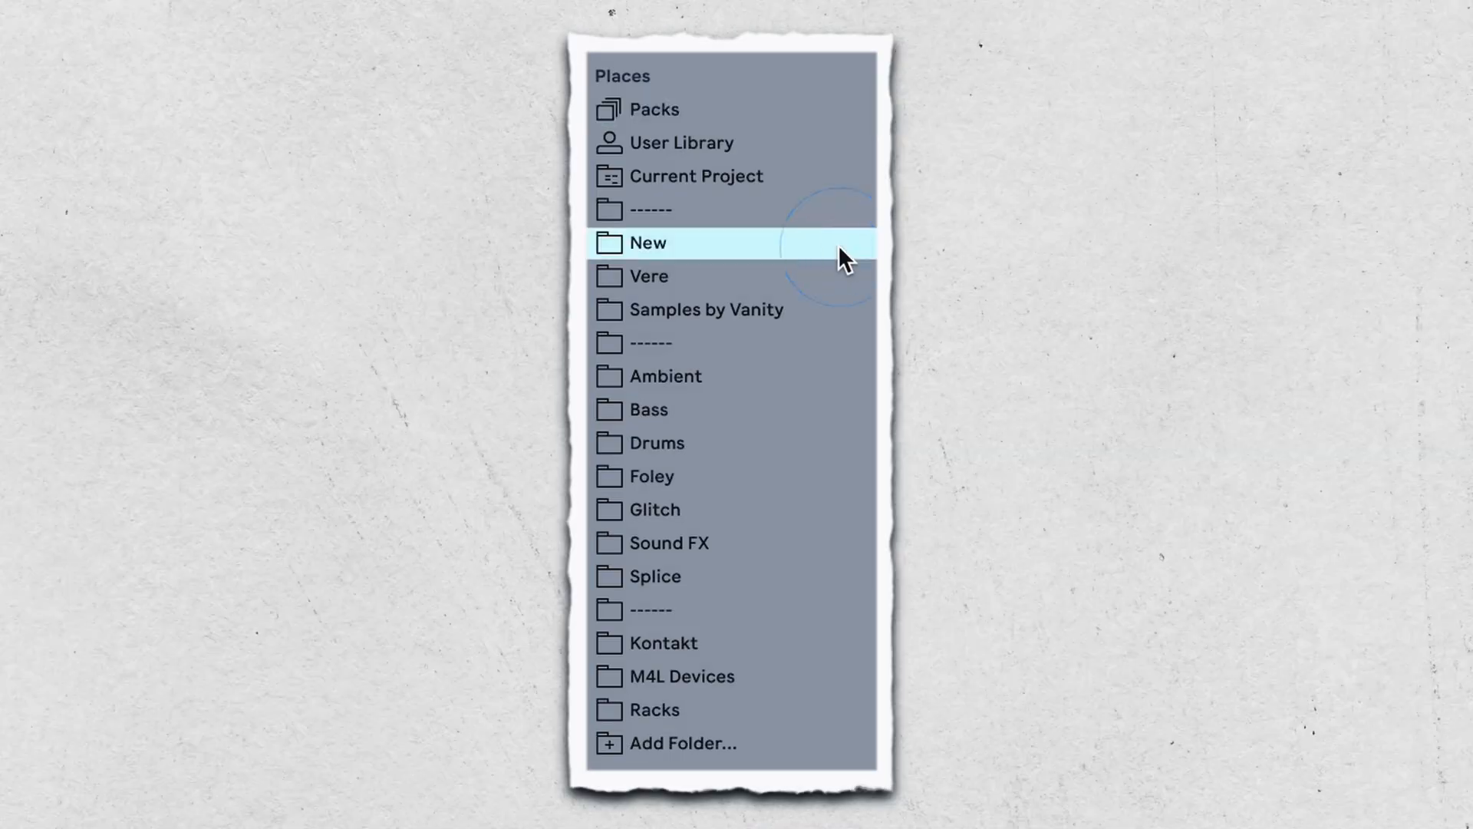
Step: Browse the Samples by Vanity, Drums, Glitch and a further sample folder under Places
click(706, 308)
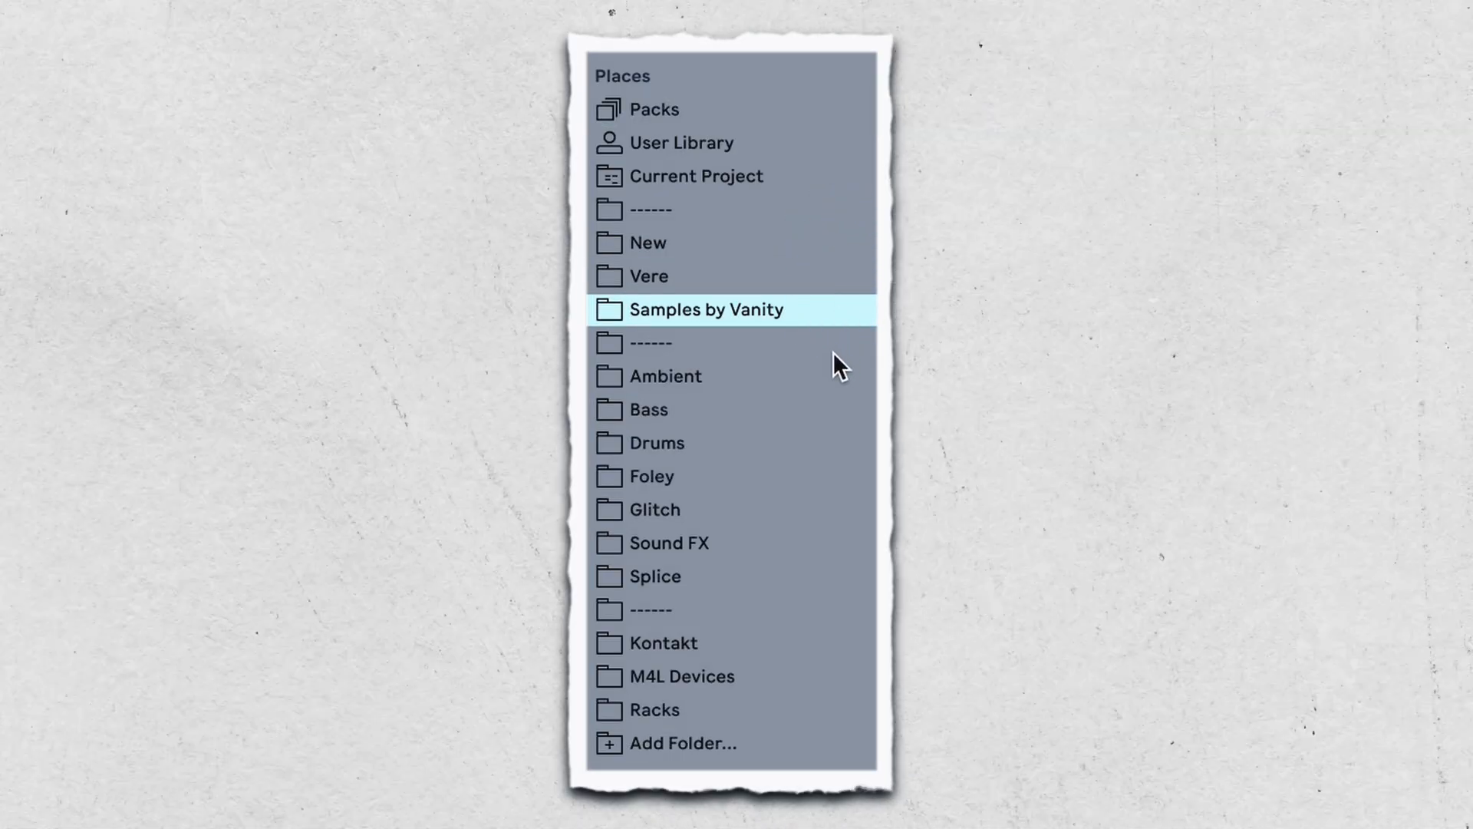
click(659, 442)
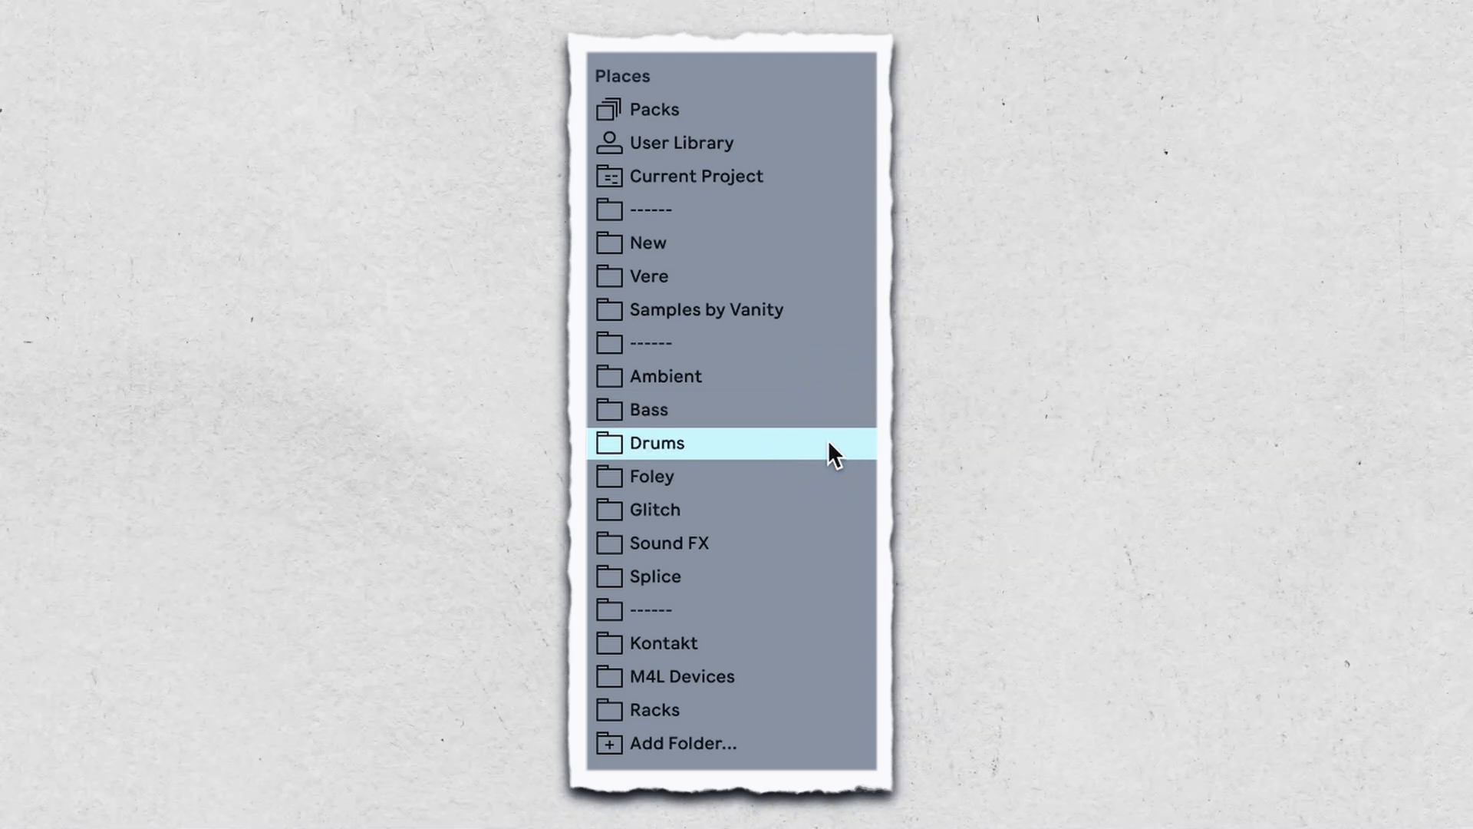
click(653, 509)
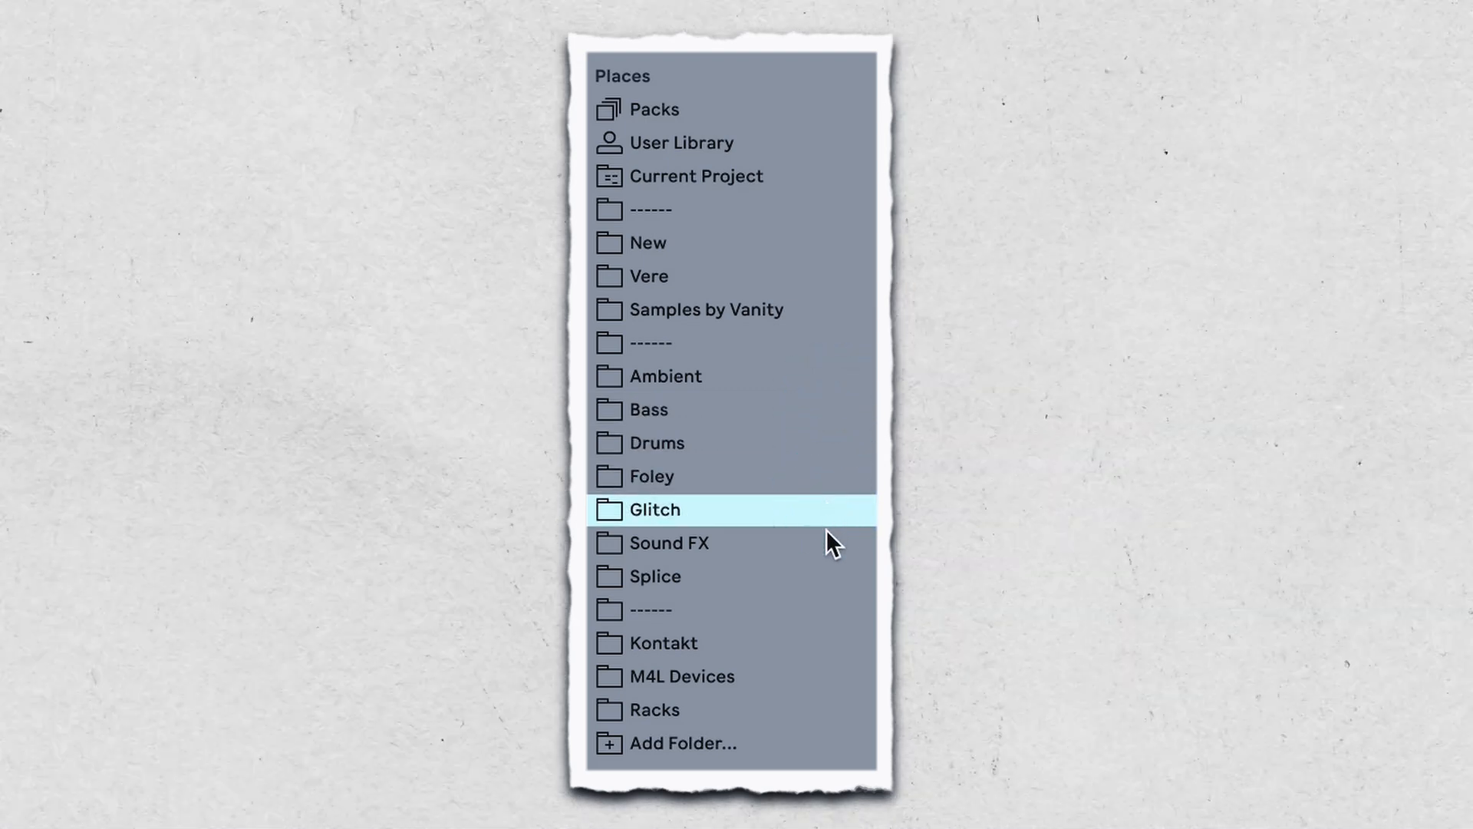
click(664, 643)
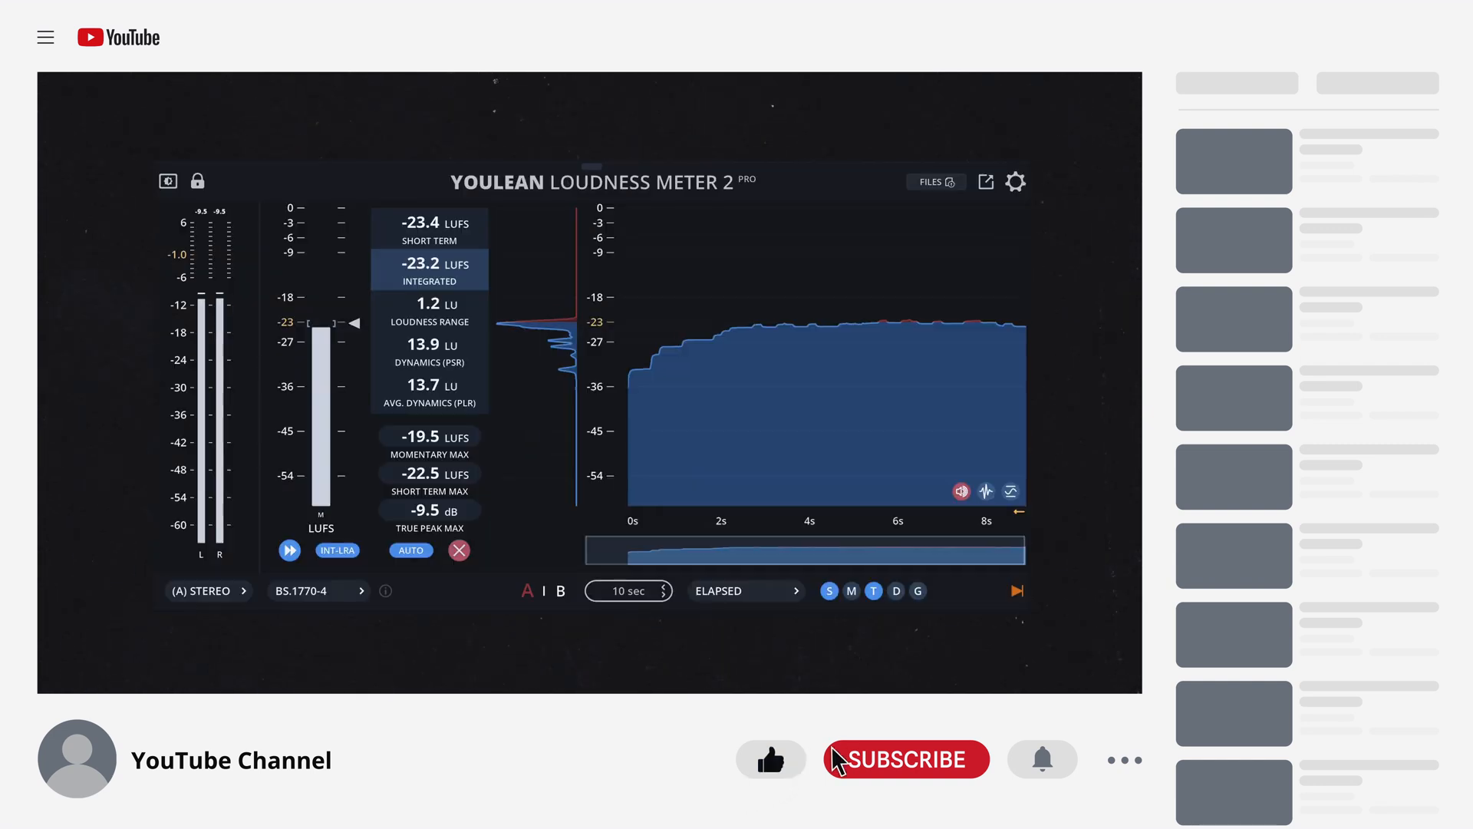
Step: Subscribe to the channel on YouTube using the red Subscribe button
click(906, 760)
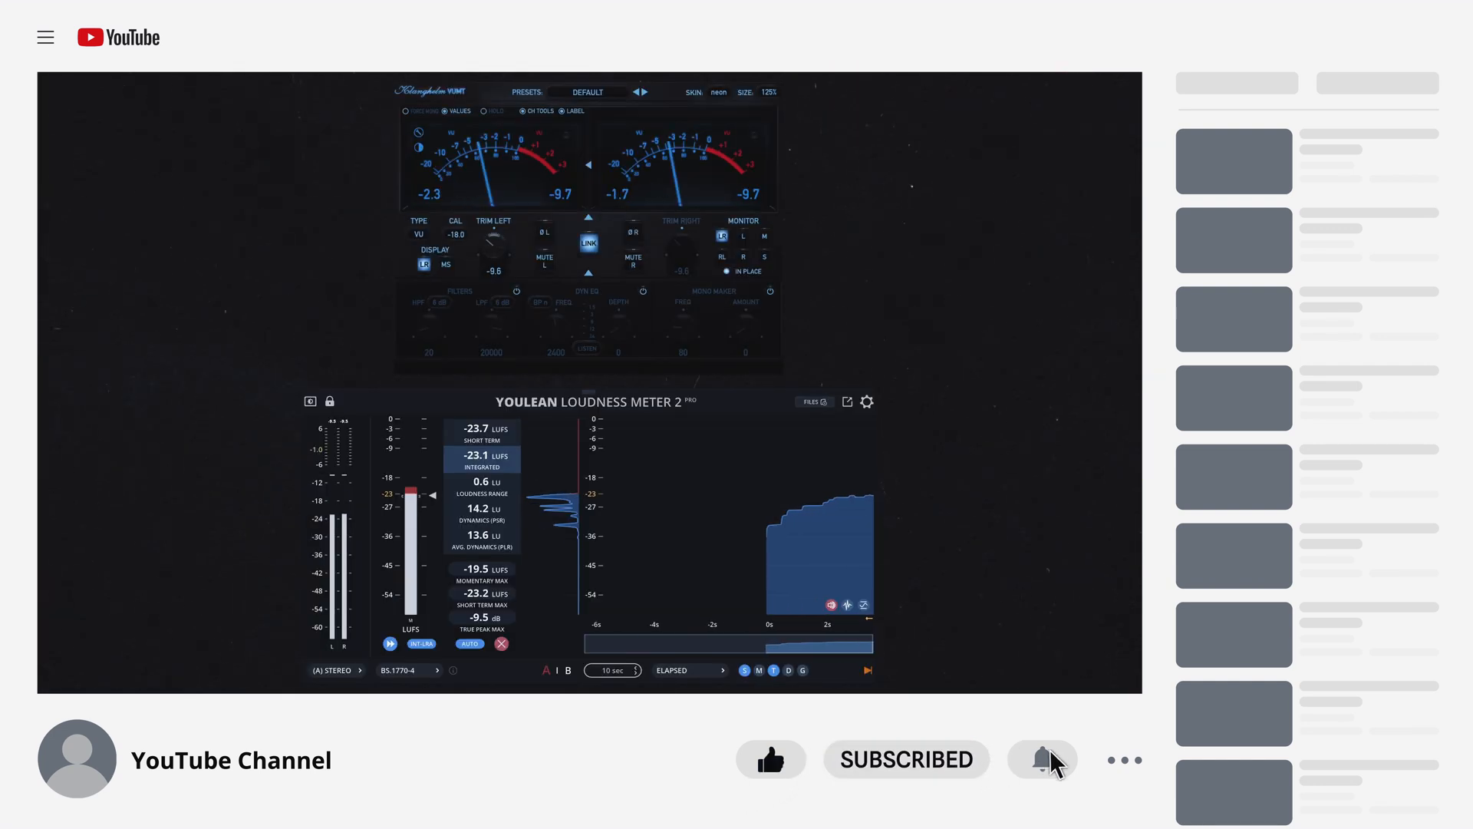